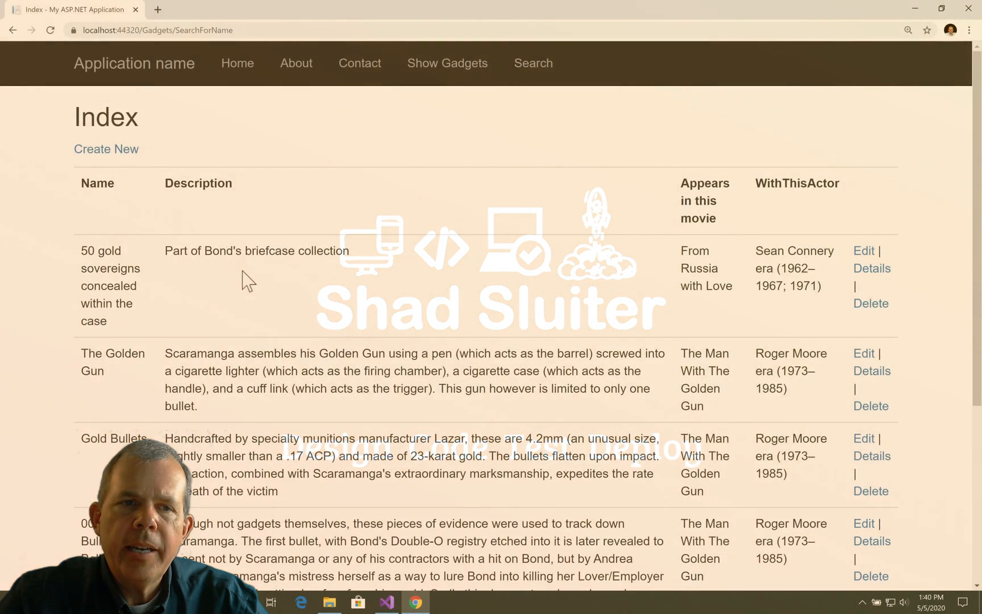
Load the full Bond gadgets list at /Gadgets in Chrome, then switch to Visual Studio.
{"action": "left_click", "coordinate": [533, 63]}
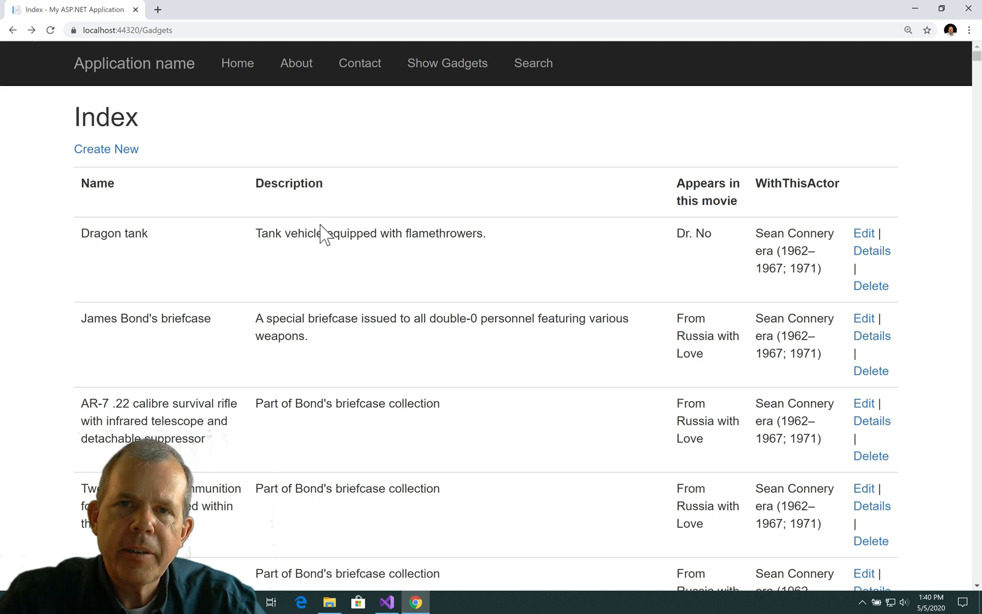
{"action": "left_click", "coordinate": [385, 602]}
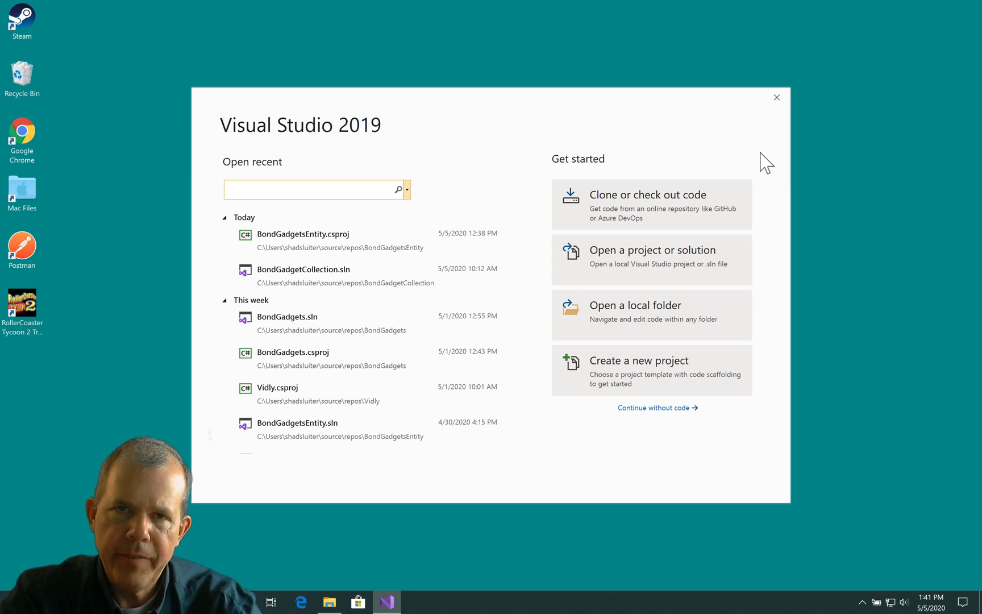
{"action": "mouse_move", "coordinate": [705, 263]}
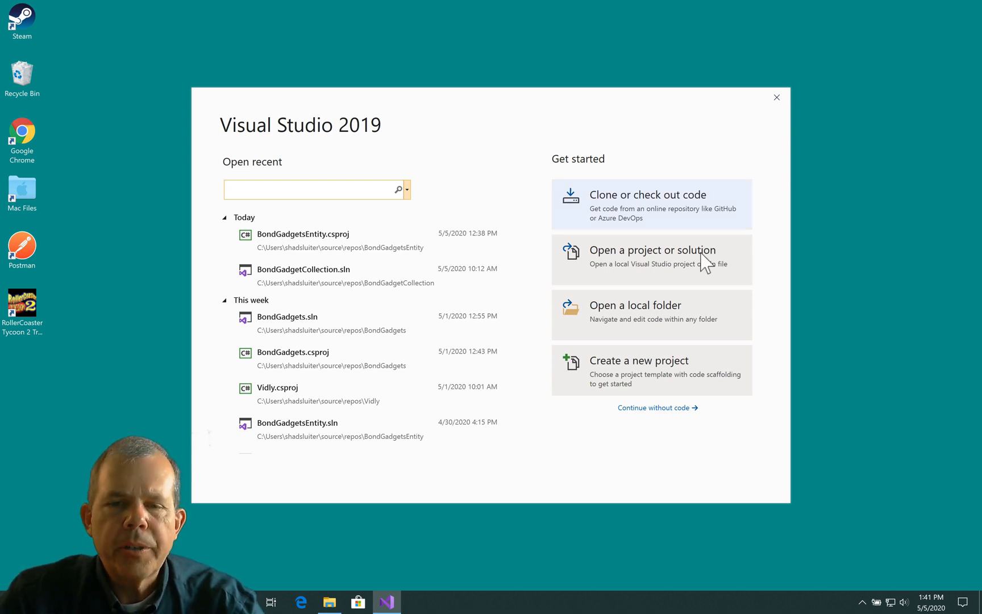
{"action": "mouse_move", "coordinate": [642, 376]}
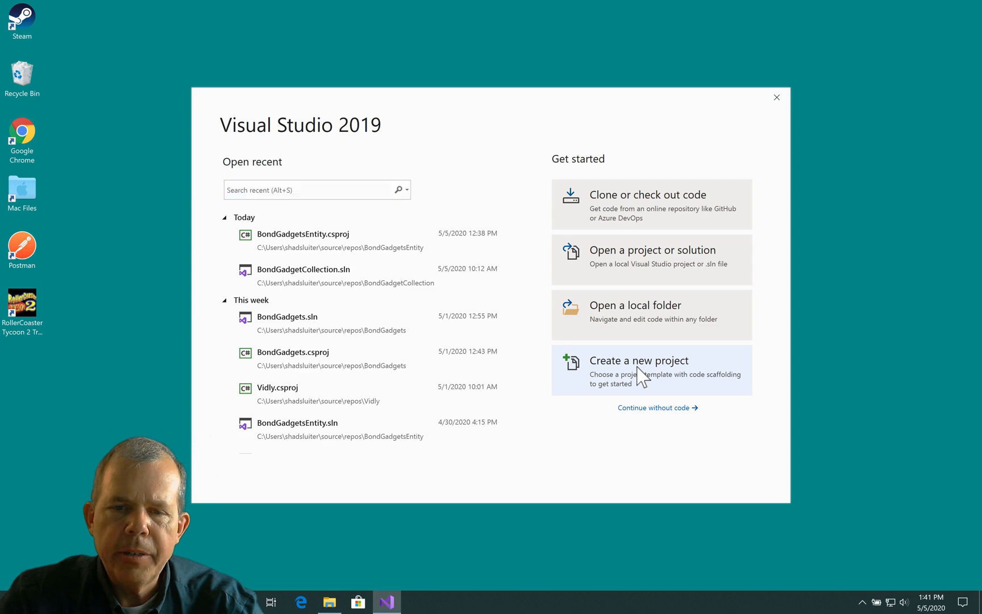
Start a new ASP.NET Web Application (.NET Framework) project named JamesBondGadgetsEntity.
{"action": "left_click", "coordinate": [639, 360]}
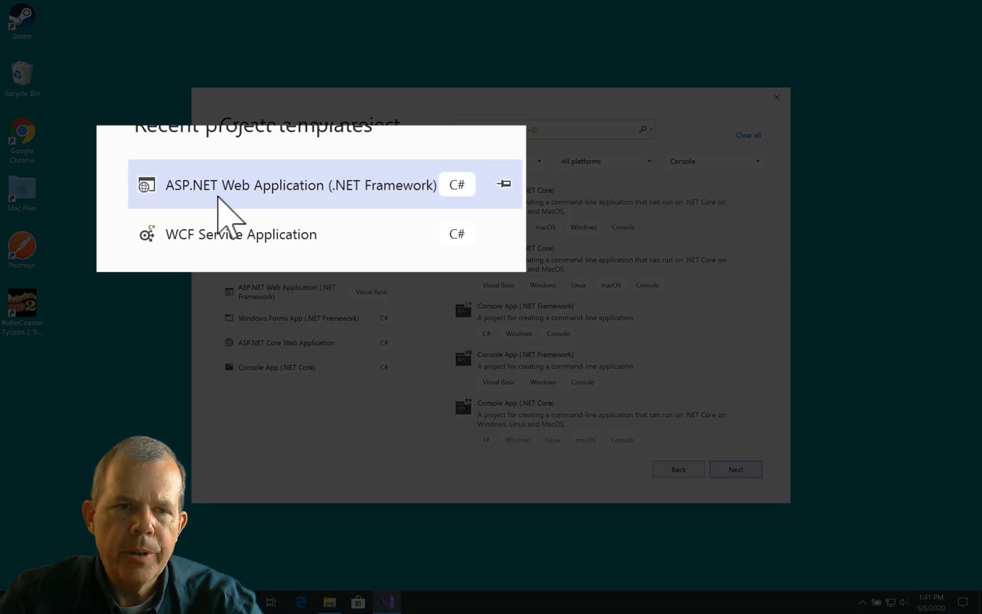
{"action": "mouse_move", "coordinate": [247, 210]}
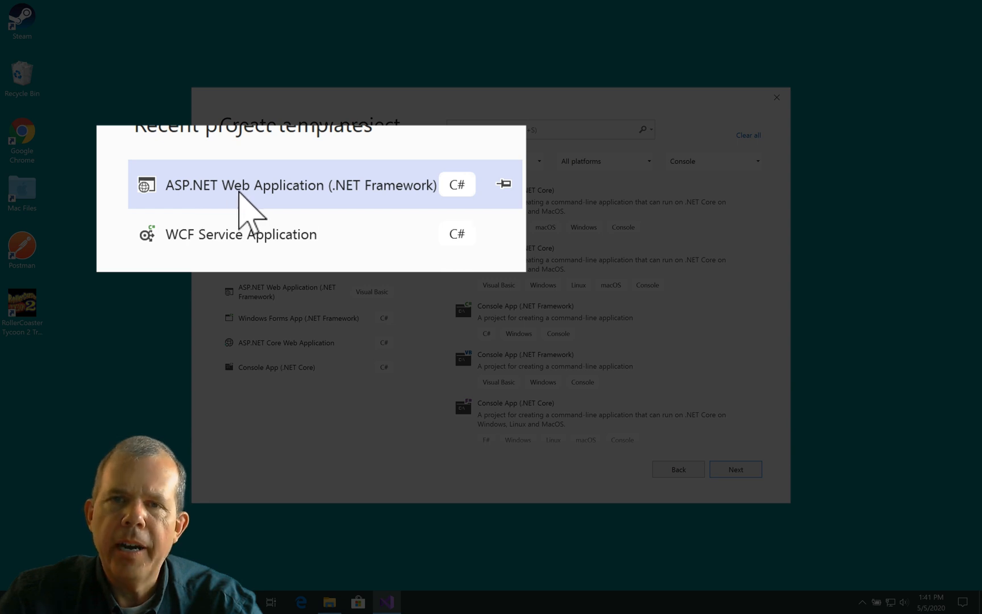
{"action": "mouse_move", "coordinate": [403, 218]}
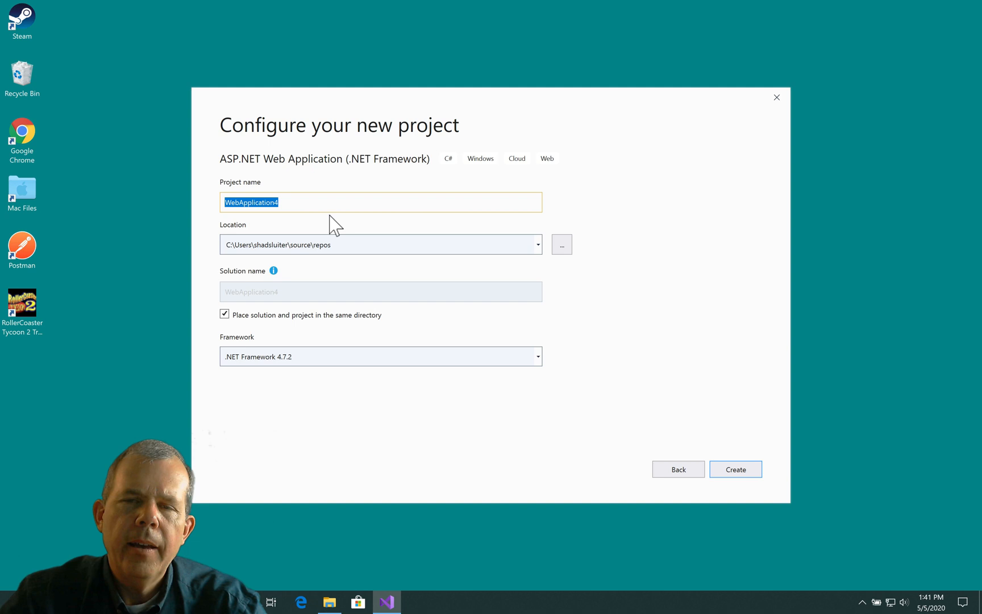
{"action": "key", "text": "delete"}
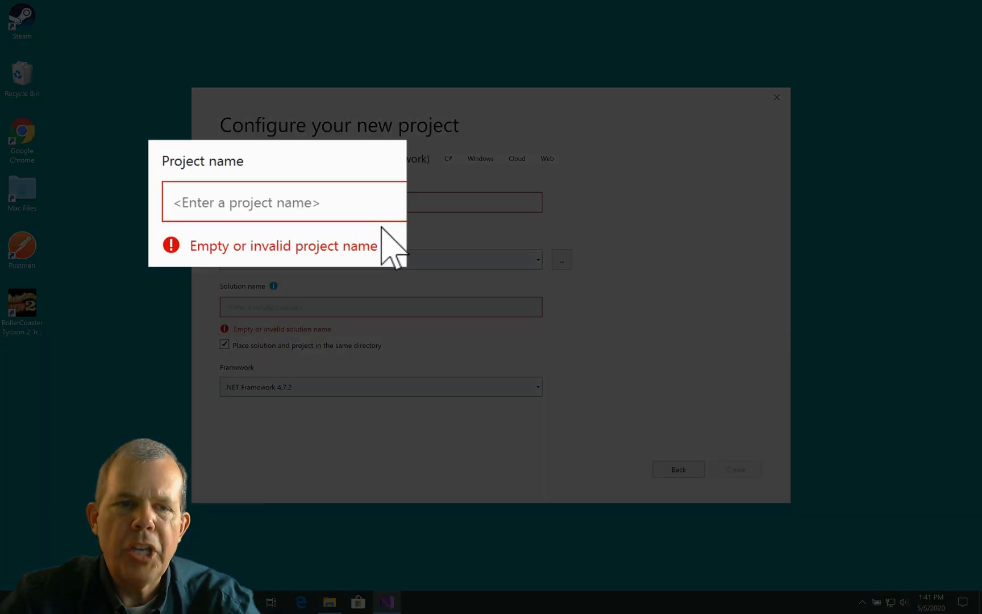
{"action": "type", "text": "James"}
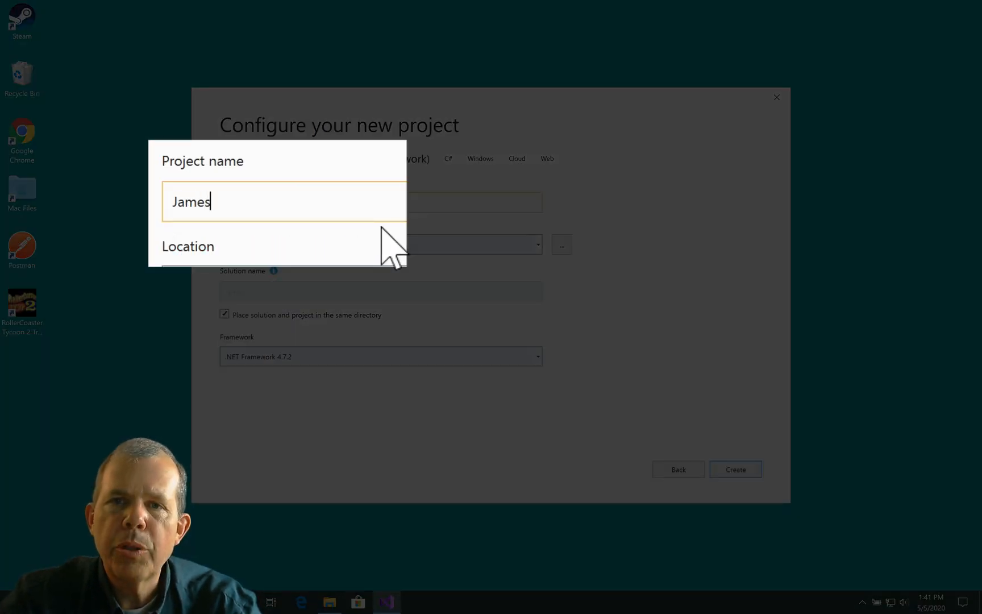
{"action": "type", "text": "BondGadgetsEntity"}
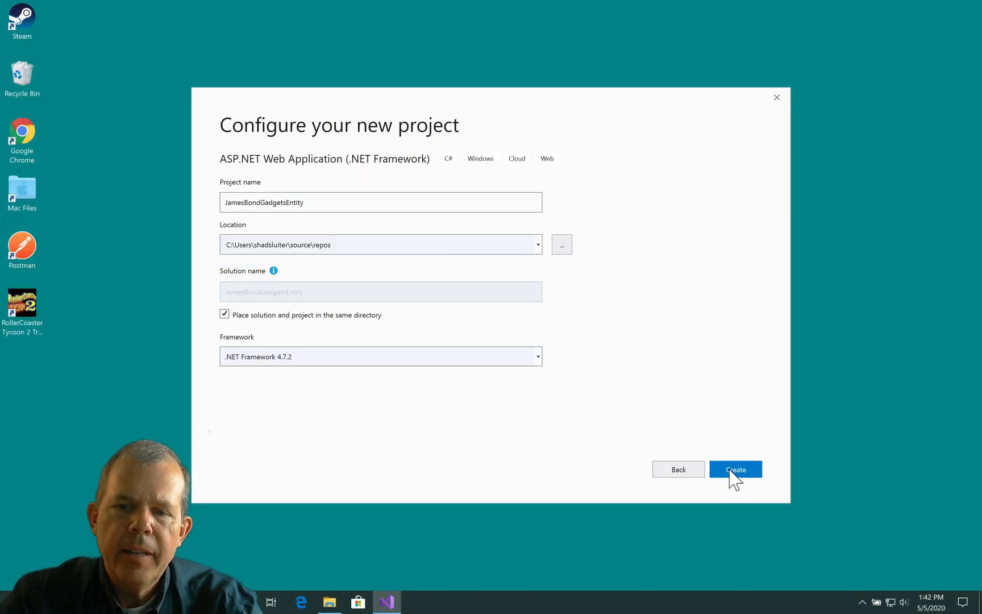
Choose the MVC template with Individual User Accounts authentication and create the project.
{"action": "left_click", "coordinate": [736, 469]}
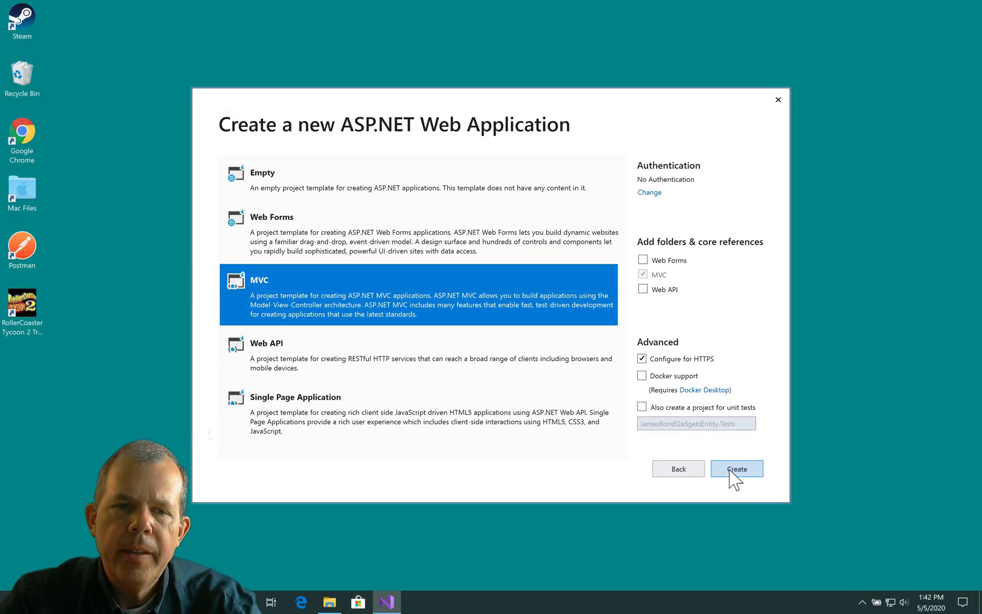
{"action": "mouse_move", "coordinate": [589, 398]}
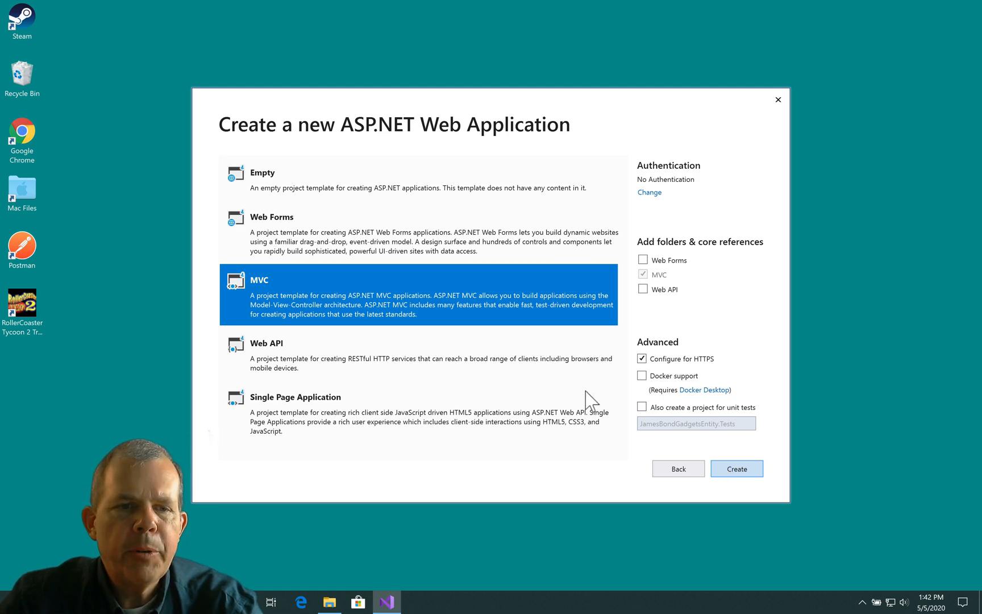
{"action": "mouse_move", "coordinate": [651, 200]}
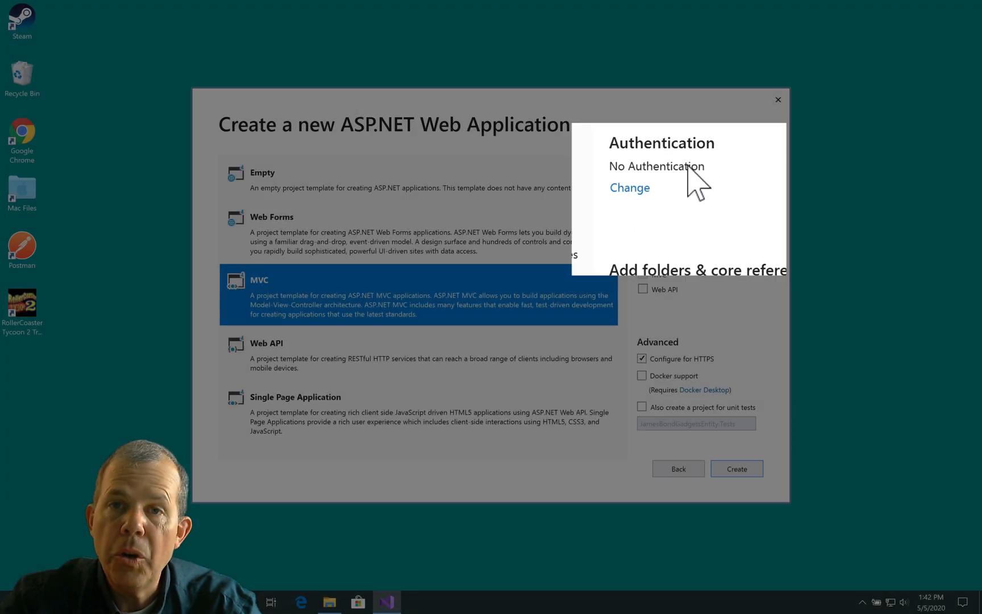
{"action": "left_click", "coordinate": [629, 187]}
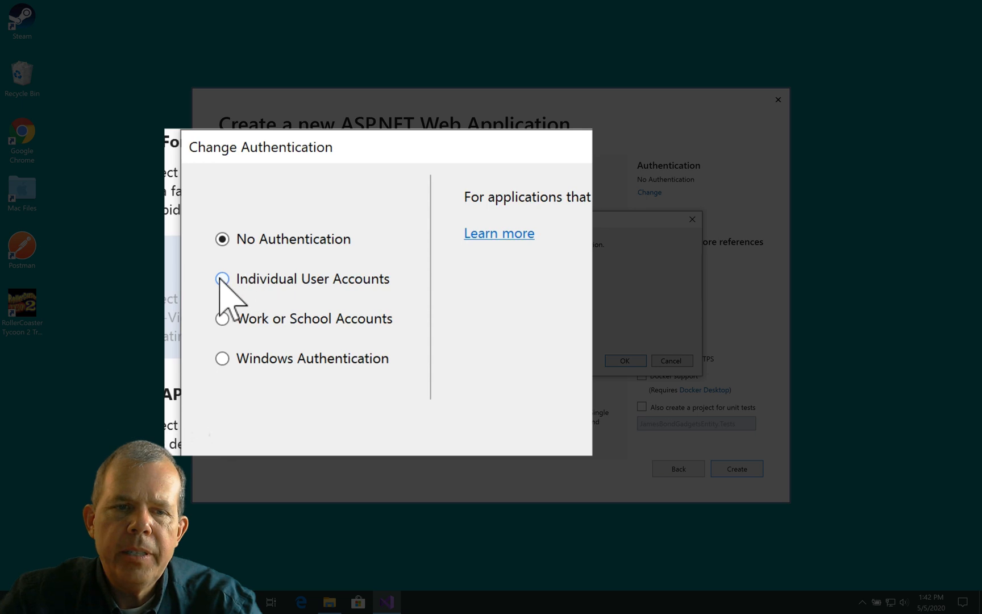
{"action": "left_click", "coordinate": [221, 278]}
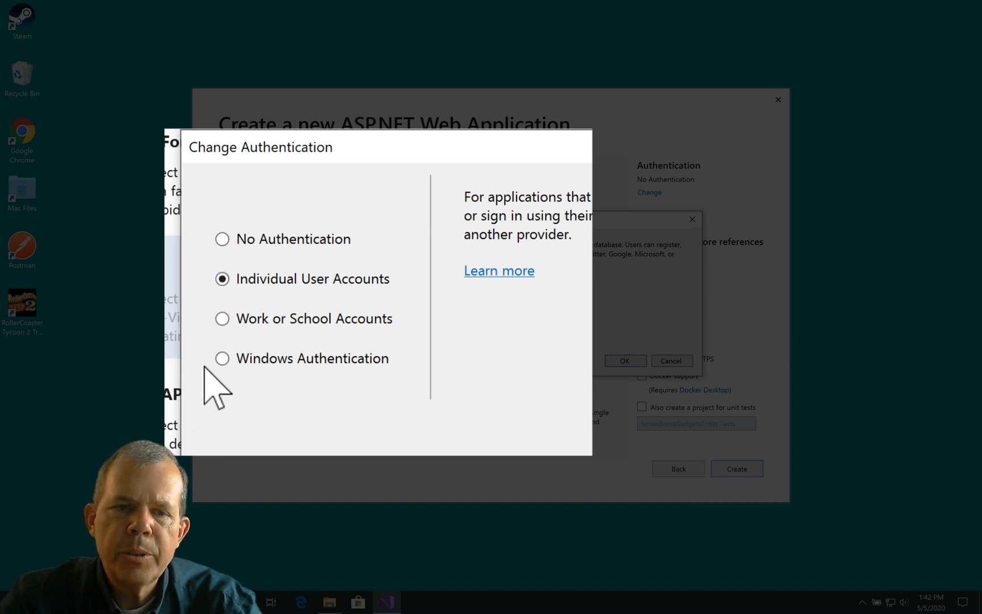
{"action": "mouse_move", "coordinate": [249, 312]}
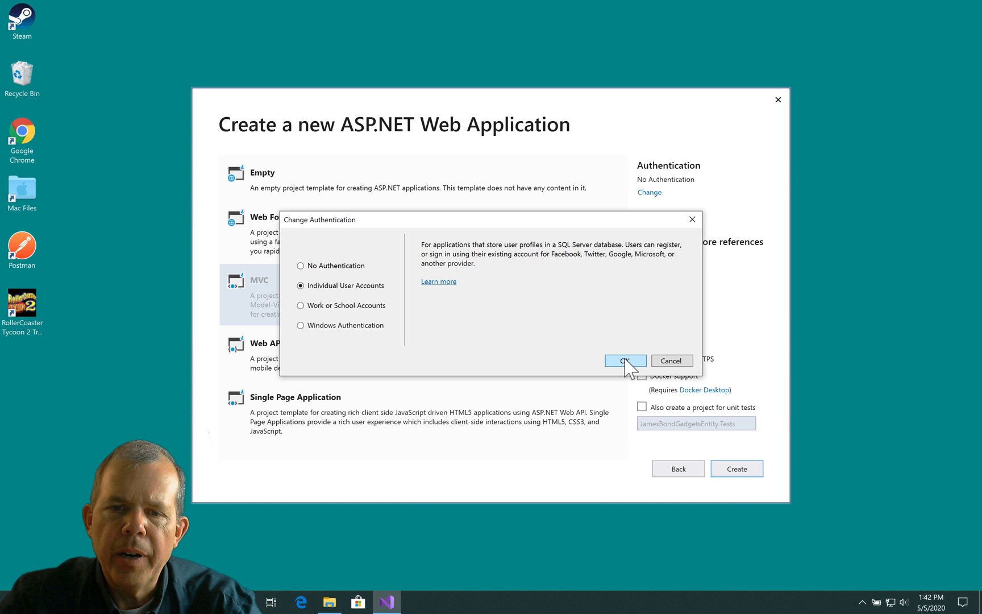
{"action": "left_click", "coordinate": [624, 360]}
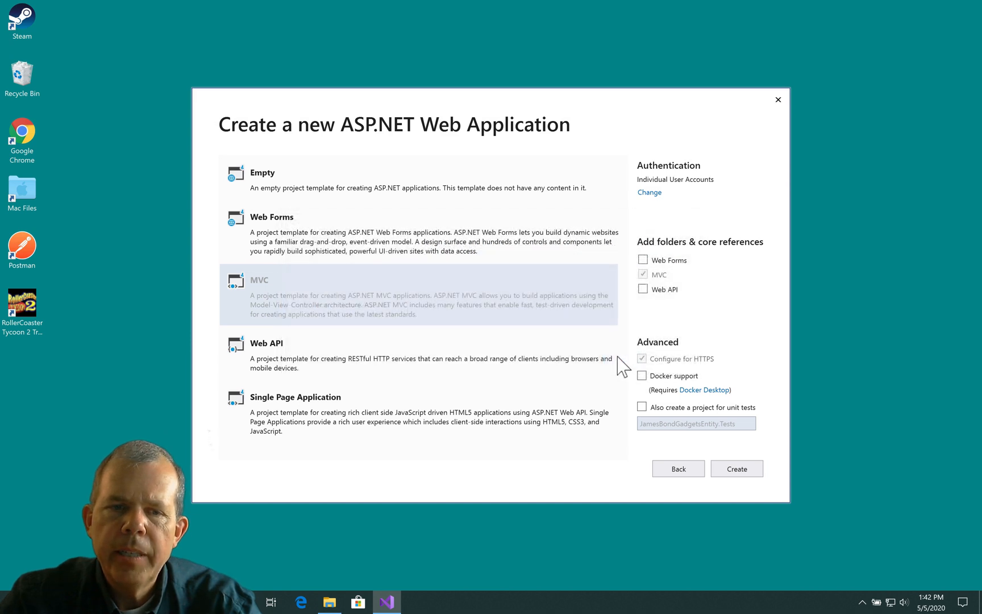
{"action": "mouse_move", "coordinate": [687, 189]}
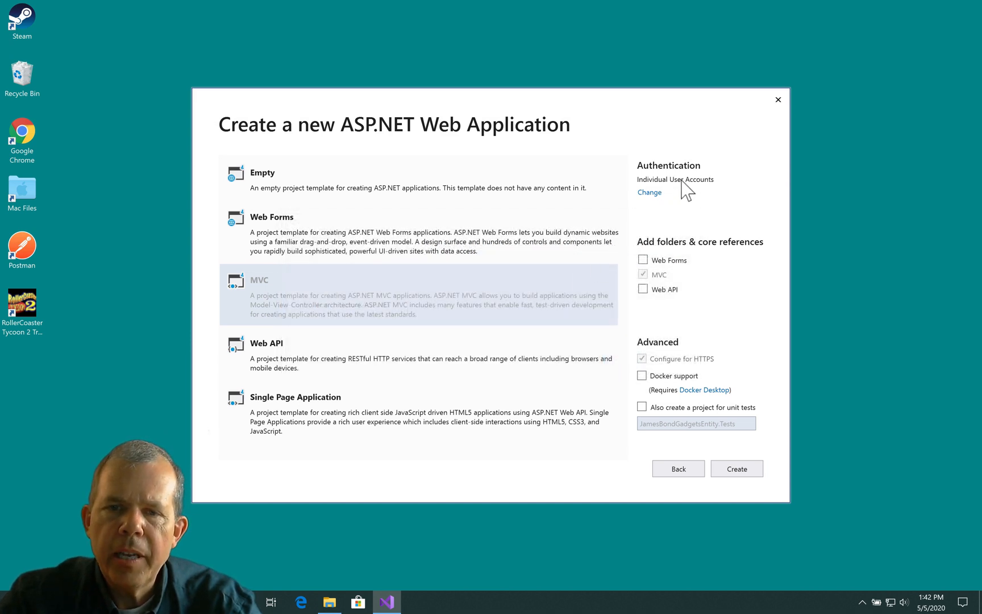
{"action": "mouse_move", "coordinate": [373, 307]}
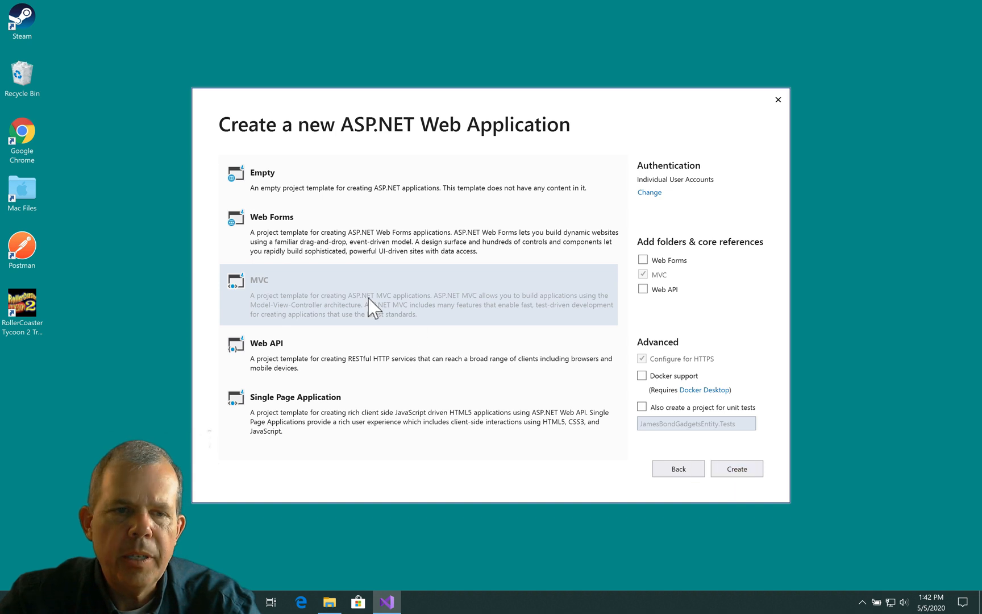
{"action": "mouse_move", "coordinate": [737, 468]}
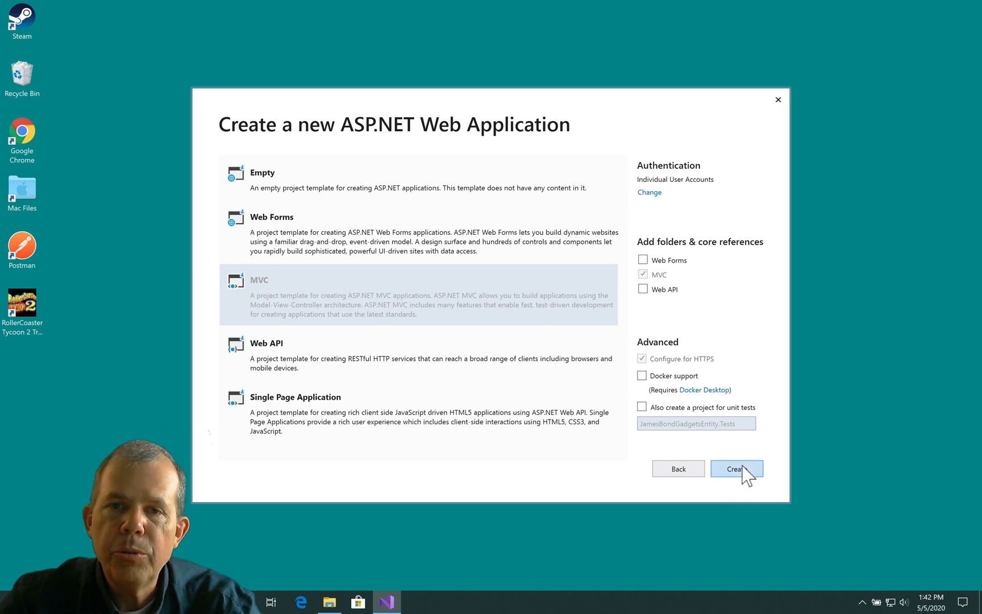
{"action": "left_click", "coordinate": [737, 468]}
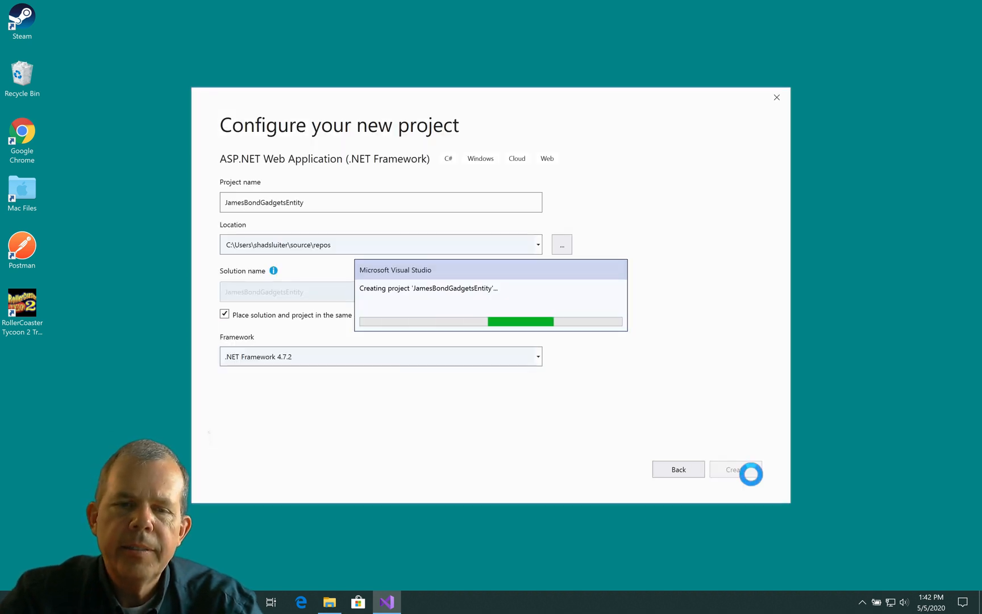
Show SQL Server Object Explorer and run the app on IIS Express in Chrome.
{"action": "left_click", "coordinate": [735, 469]}
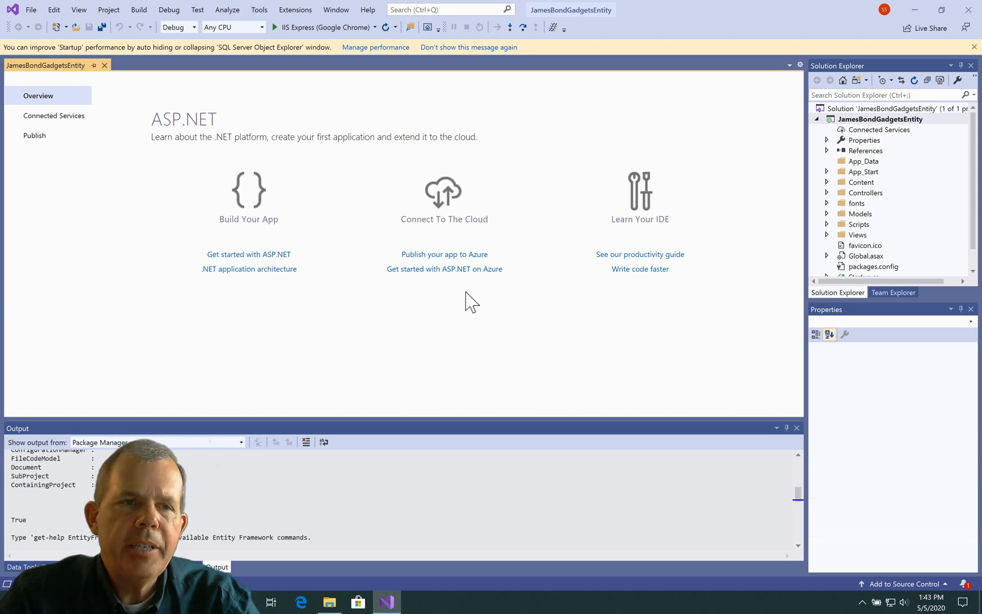
{"action": "mouse_move", "coordinate": [79, 9]}
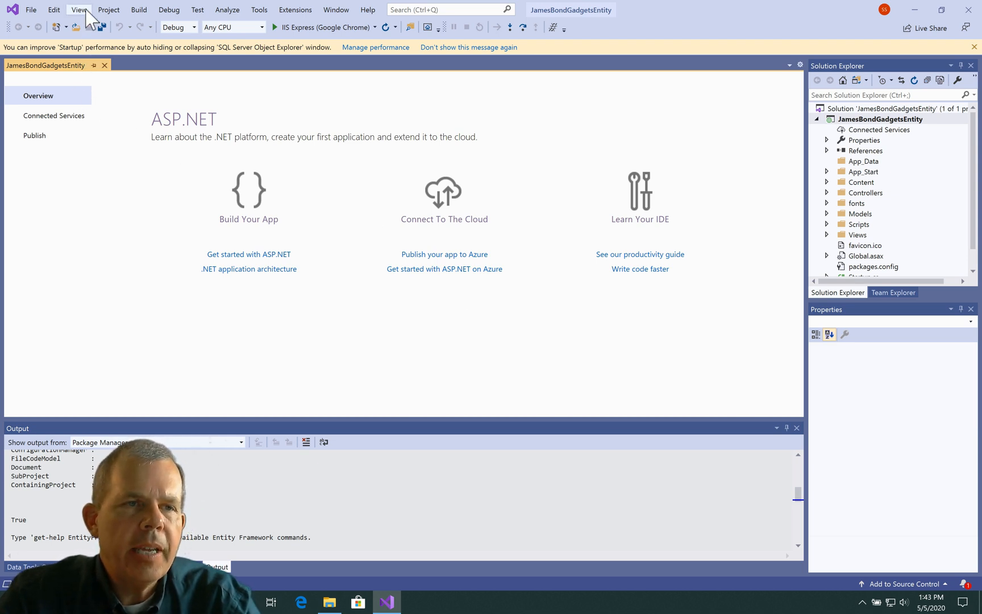
{"action": "left_click", "coordinate": [78, 9]}
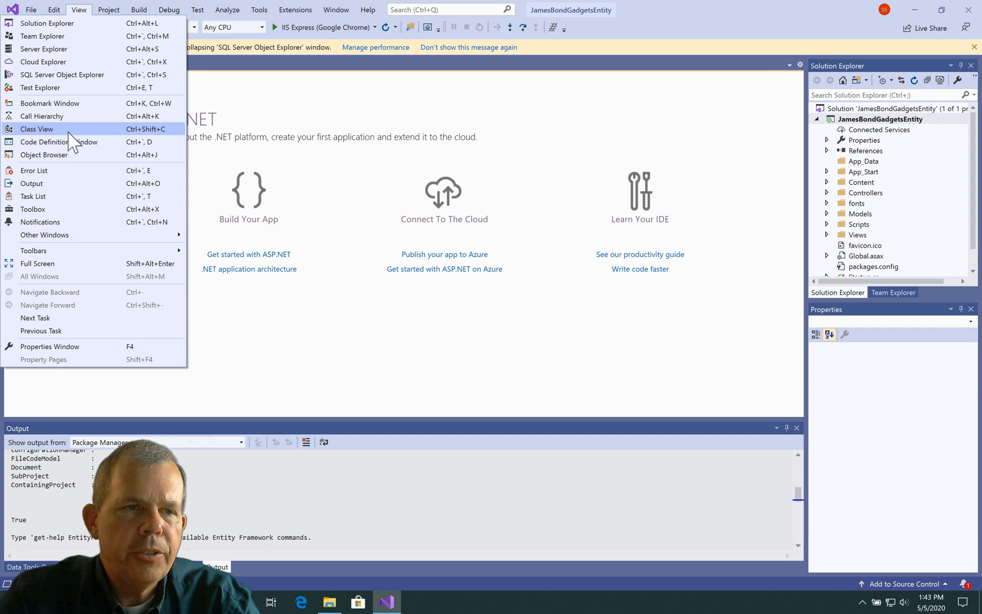
{"action": "mouse_move", "coordinate": [70, 170]}
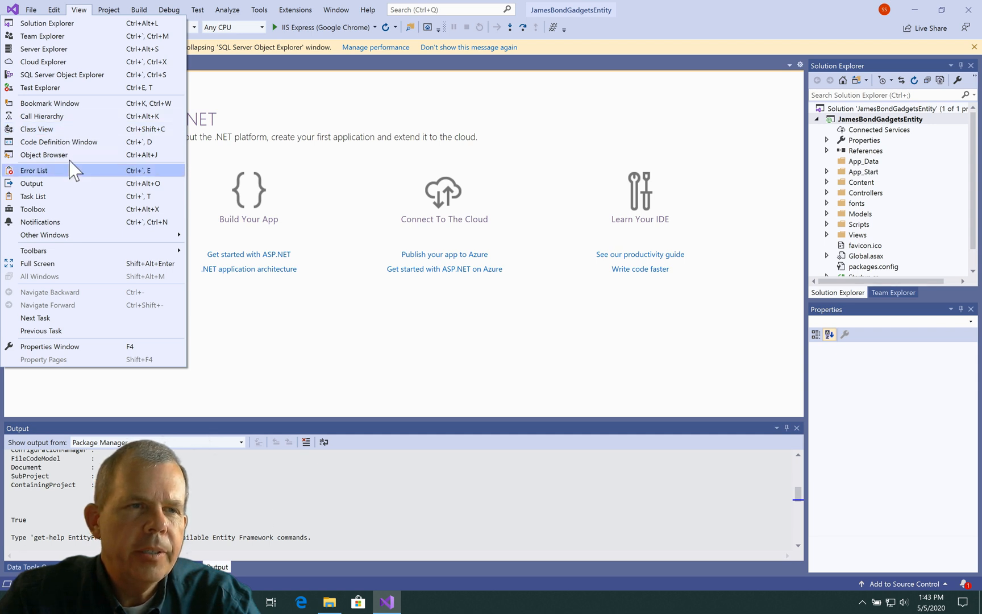
{"action": "mouse_move", "coordinate": [78, 75]}
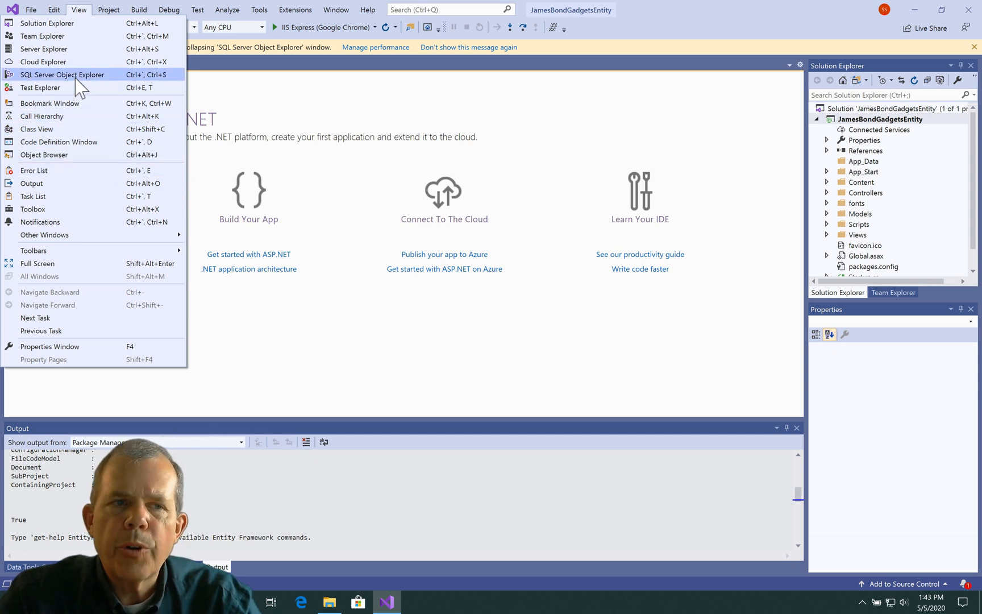
{"action": "left_click", "coordinate": [62, 75]}
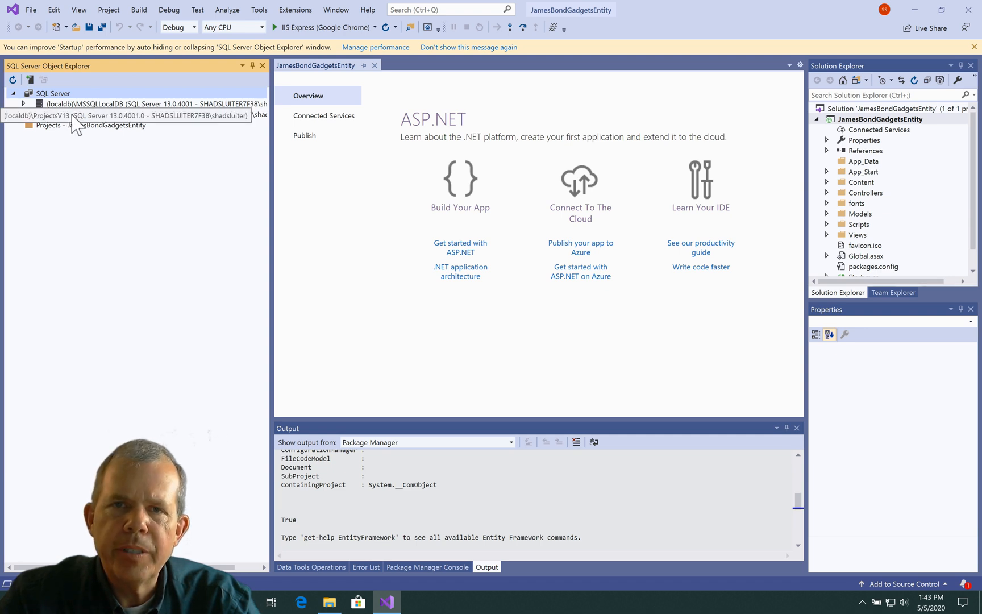
{"action": "mouse_move", "coordinate": [508, 136]}
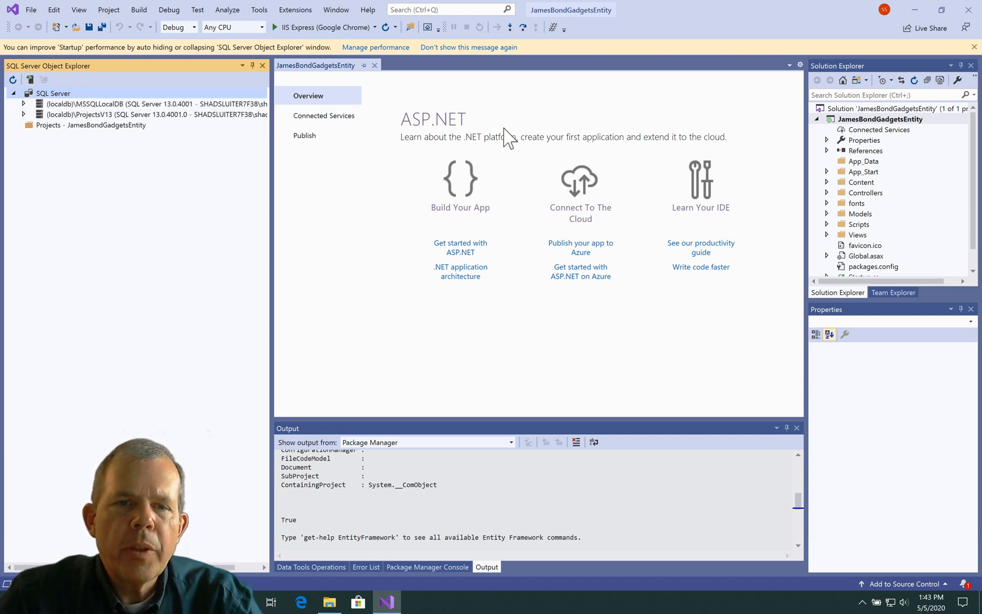
{"action": "mouse_move", "coordinate": [880, 202]}
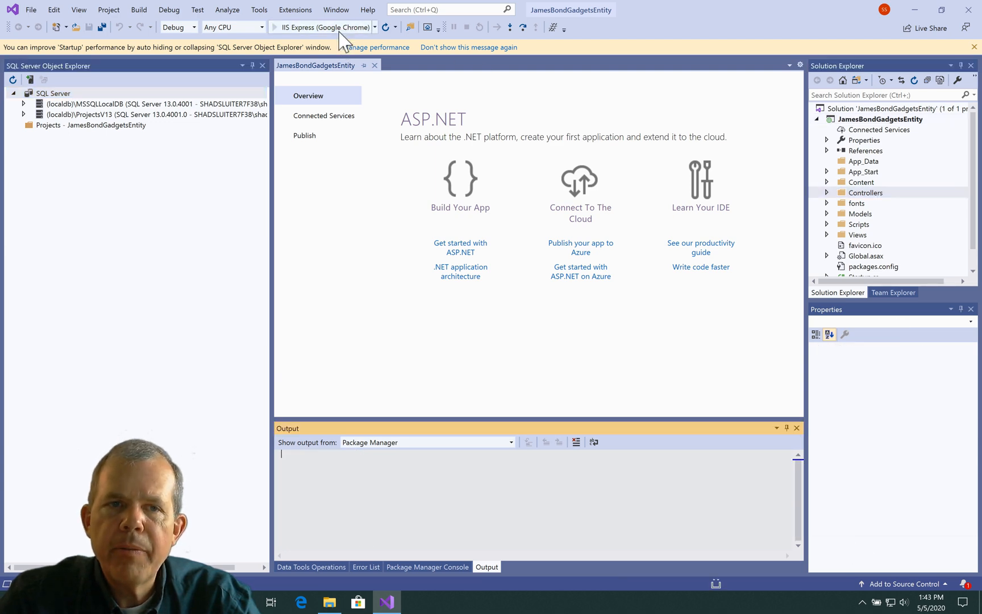
{"action": "left_click", "coordinate": [275, 26]}
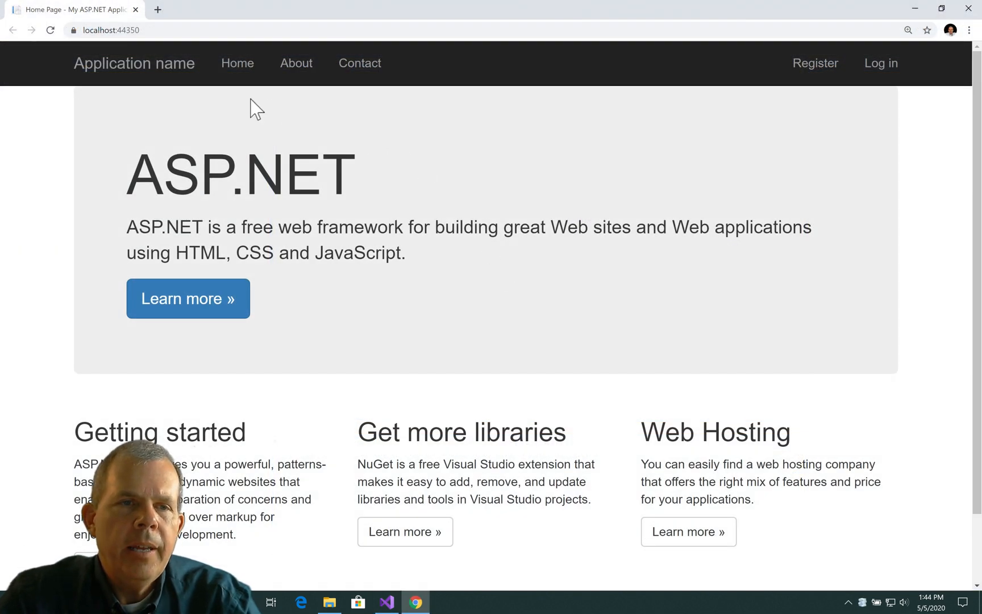
{"action": "mouse_move", "coordinate": [296, 62]}
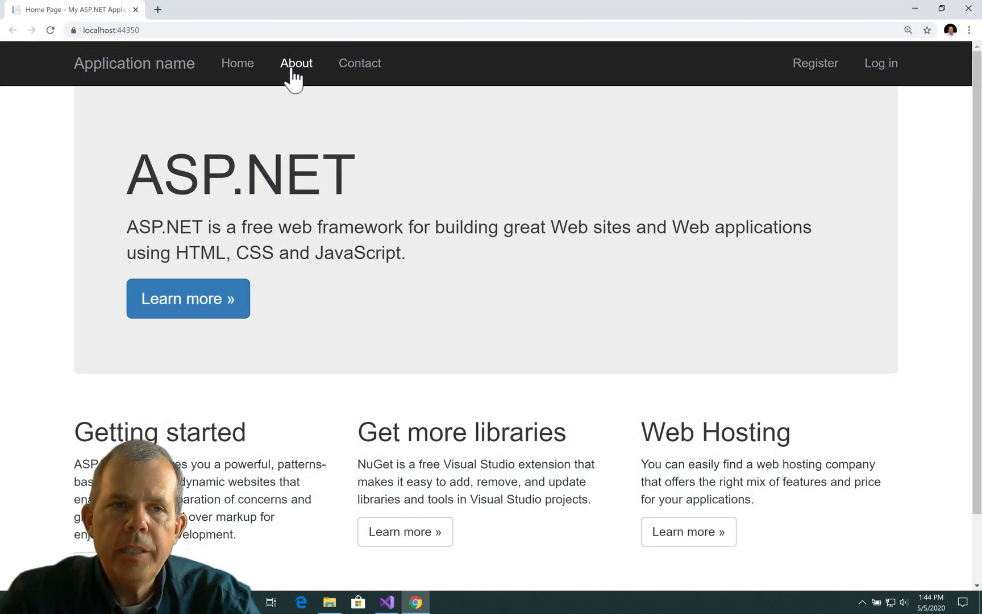
Browse the template site's About, Contact and Log in pages in Chrome.
{"action": "left_click", "coordinate": [363, 62]}
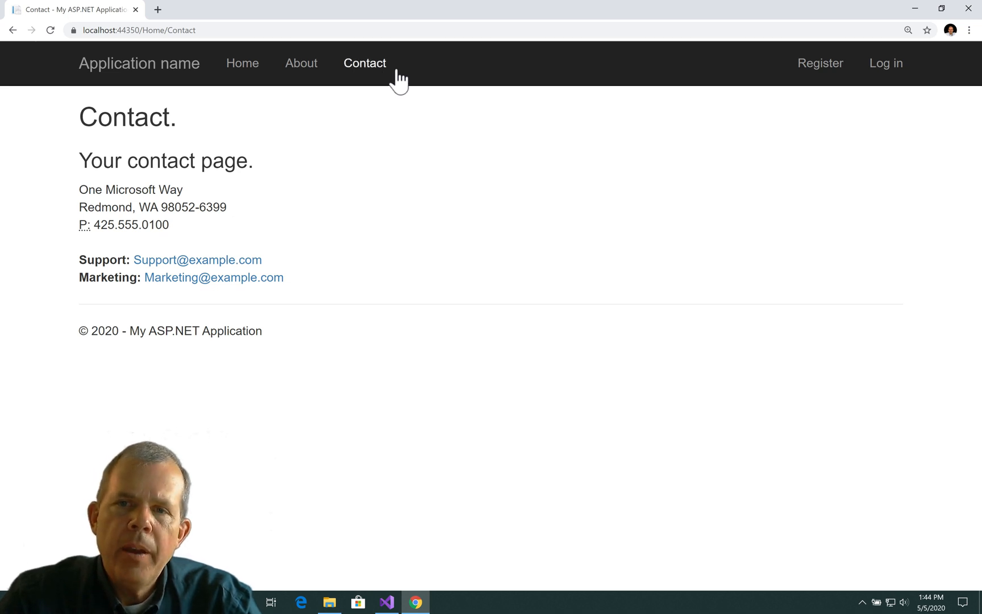
{"action": "mouse_move", "coordinate": [920, 73]}
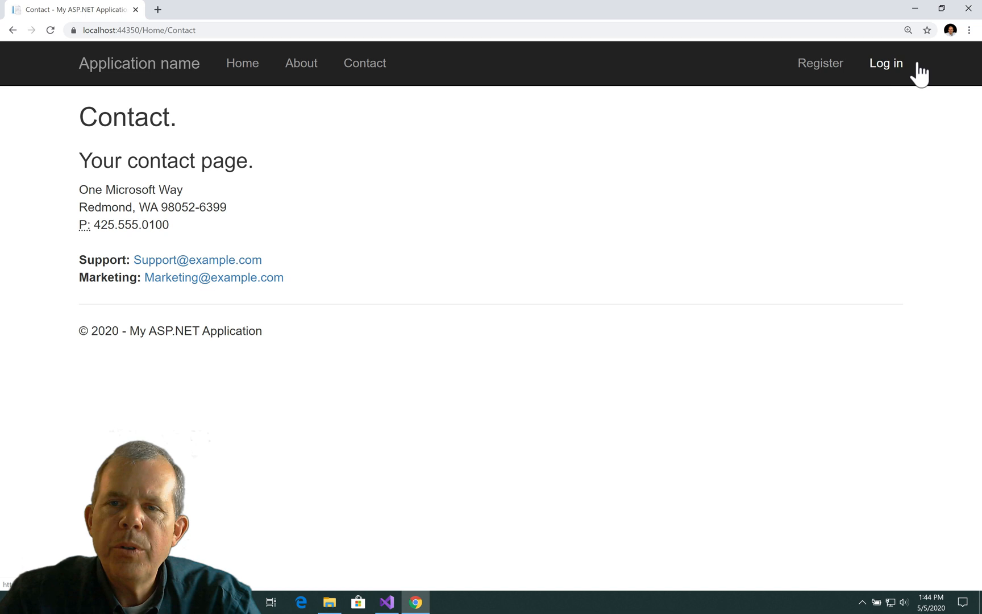
{"action": "mouse_move", "coordinate": [884, 69]}
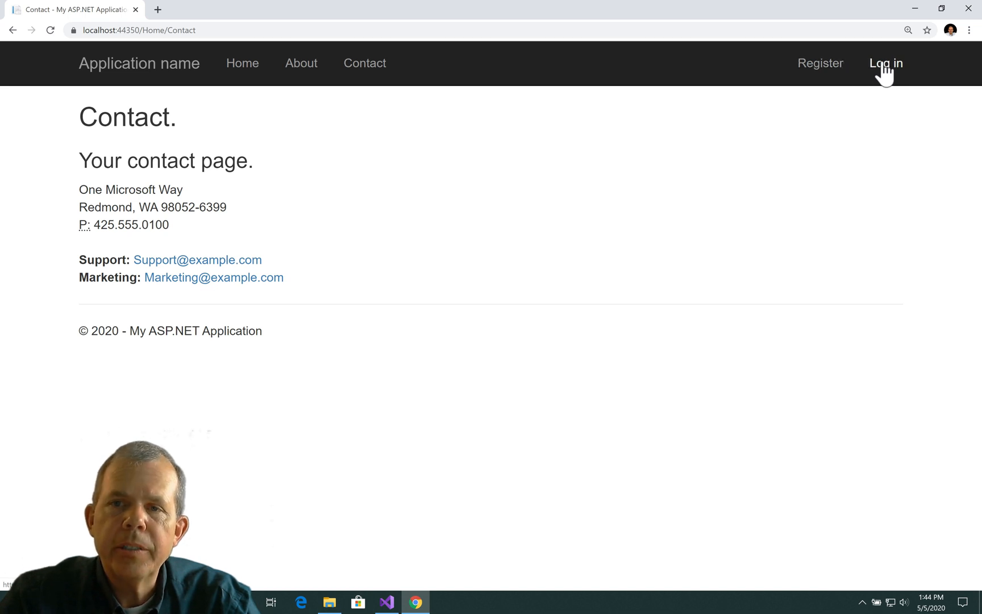
{"action": "left_click", "coordinate": [886, 63]}
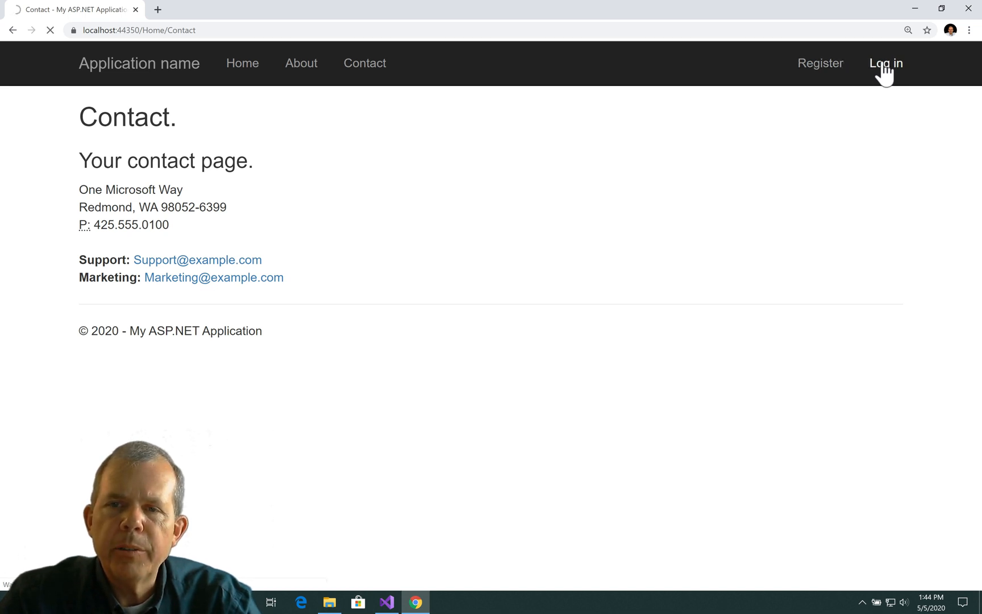
{"action": "left_click", "coordinate": [885, 62]}
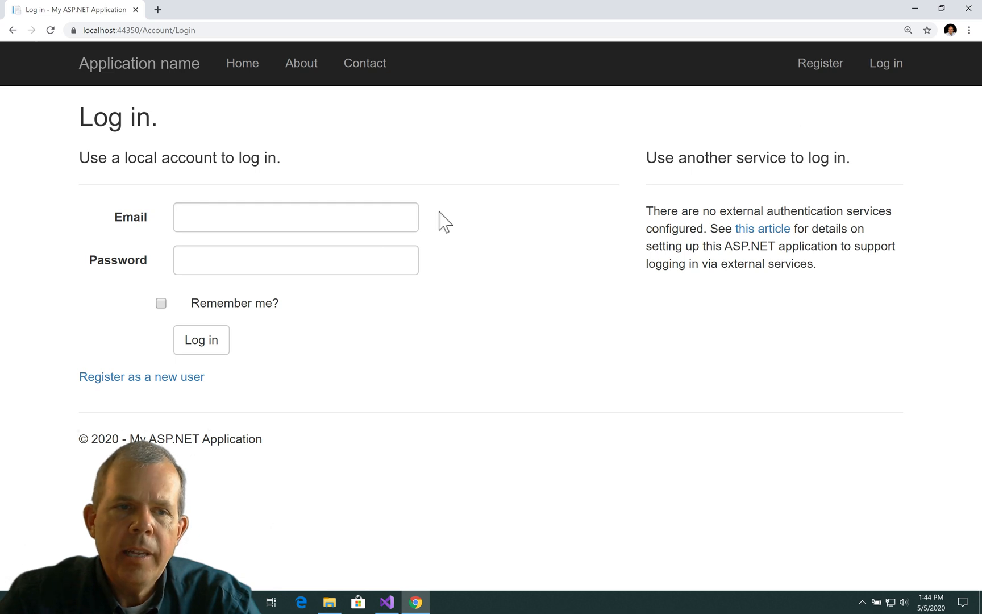
{"action": "left_click", "coordinate": [141, 377]}
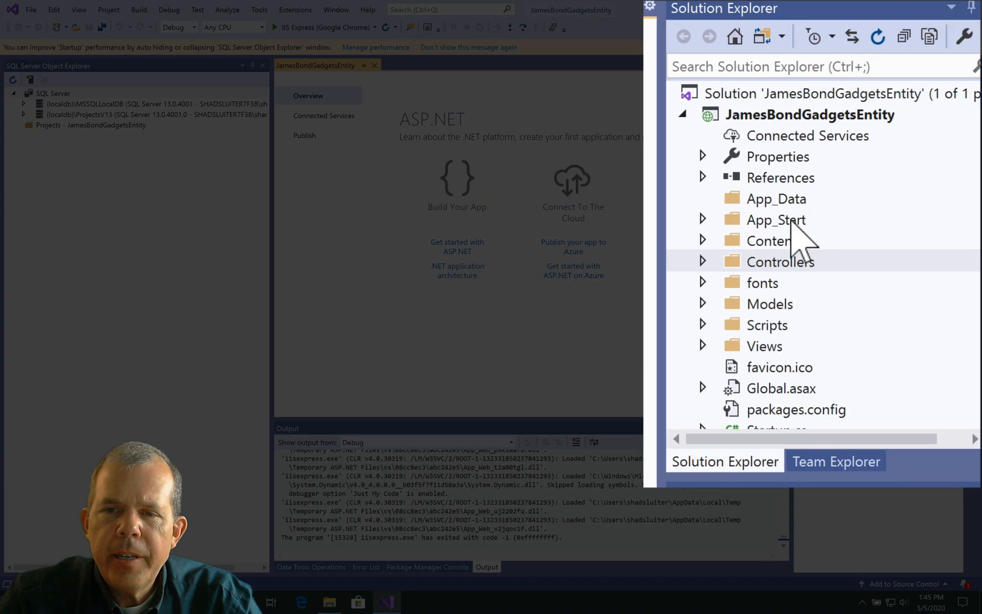
Expand Controllers and Models in Solution Explorer and open IdentityModels.cs.
{"action": "left_click", "coordinate": [702, 262]}
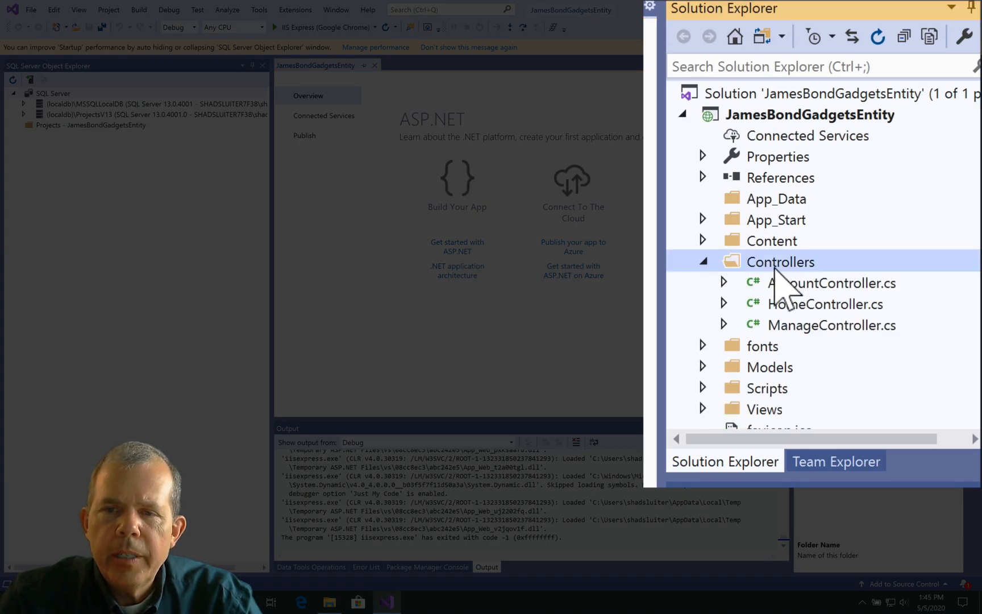
{"action": "mouse_move", "coordinate": [809, 339]}
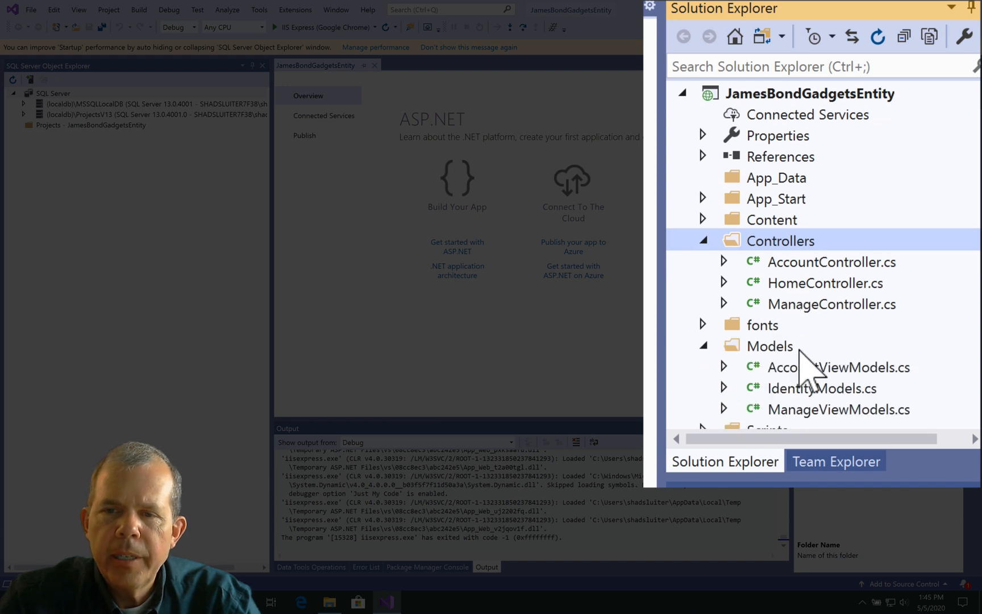
{"action": "scroll", "scroll_direction": "down", "scroll_amount": 3}
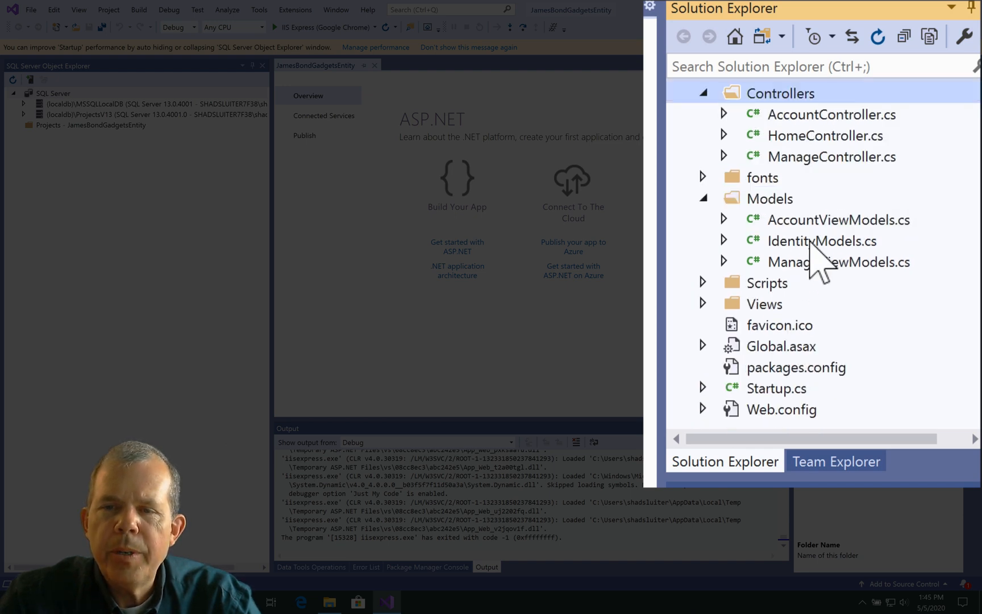
{"action": "left_click", "coordinate": [822, 240]}
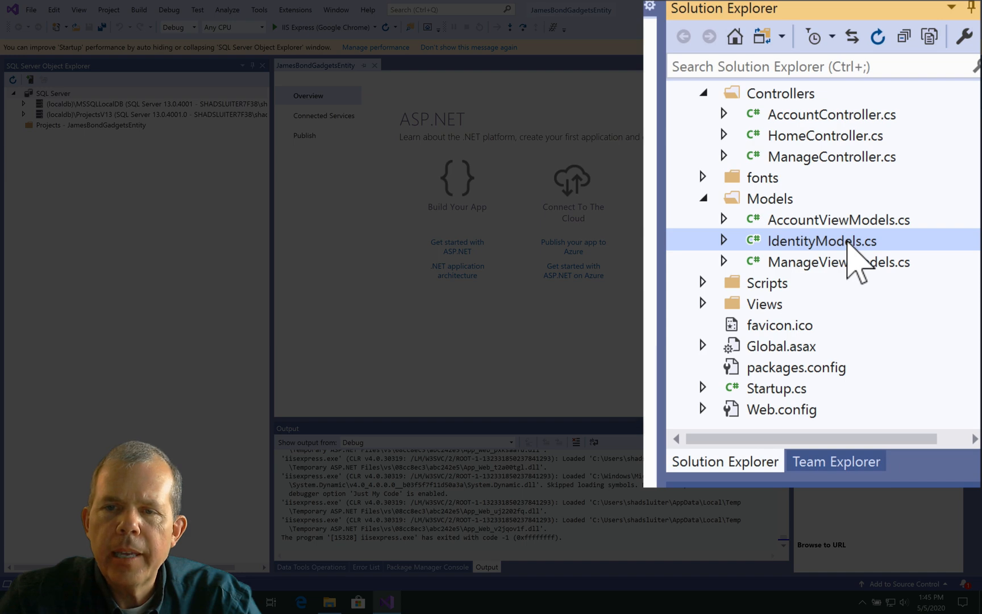
{"action": "double_click", "coordinate": [822, 240]}
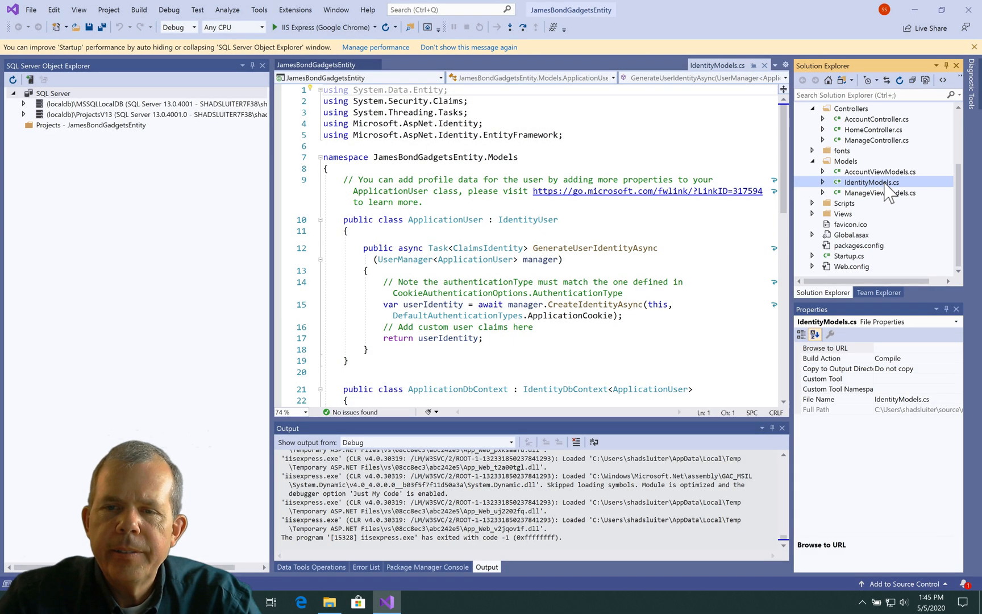
Expand the Views folder's Home and Manage views, then bring up File Explorer at repos.
{"action": "left_click", "coordinate": [843, 213]}
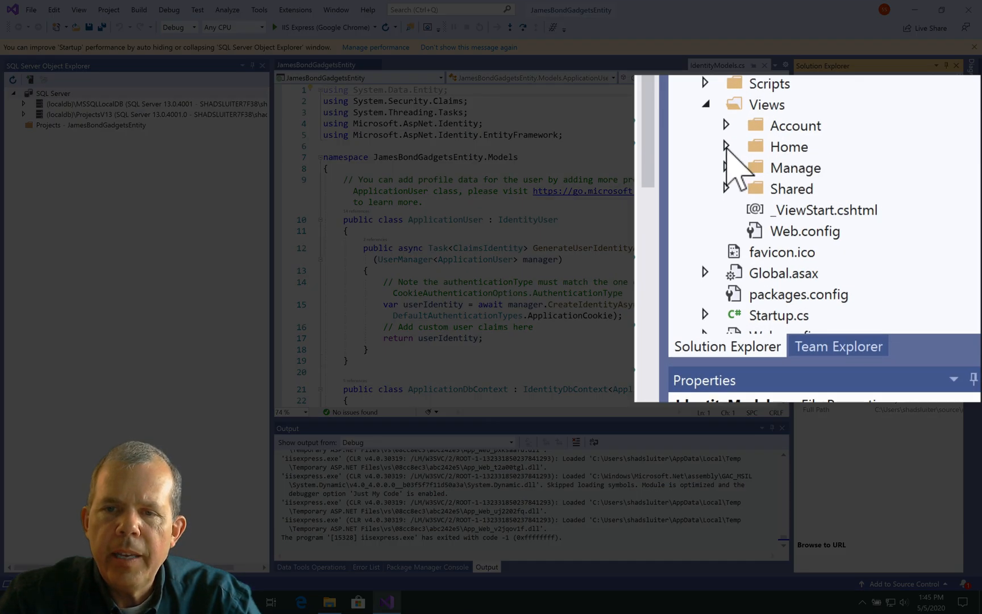
{"action": "left_click", "coordinate": [725, 146]}
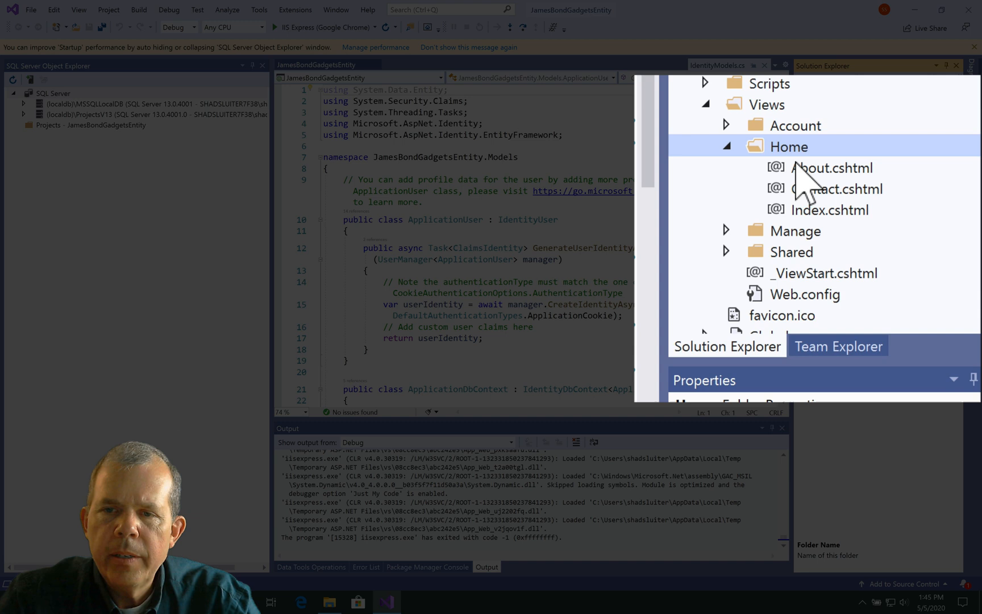
{"action": "scroll", "scroll_direction": "down", "scroll_amount": 3}
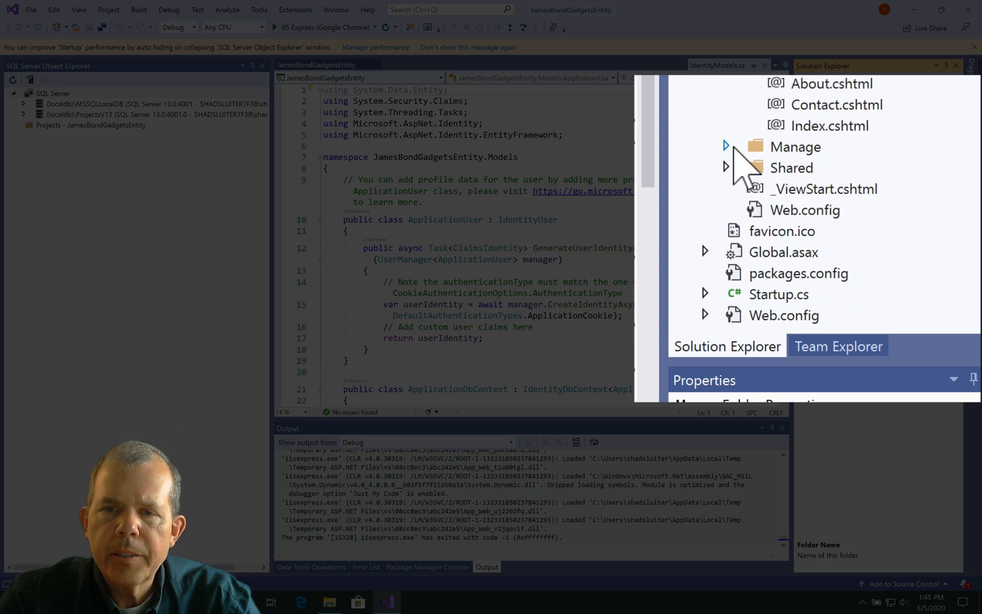
{"action": "left_click", "coordinate": [725, 145]}
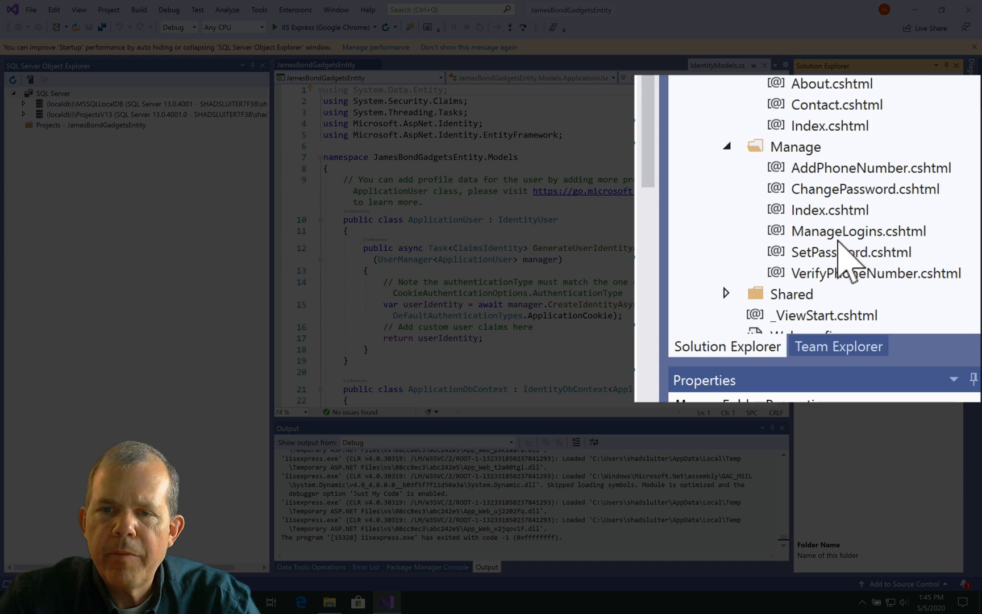
{"action": "mouse_move", "coordinate": [849, 294]}
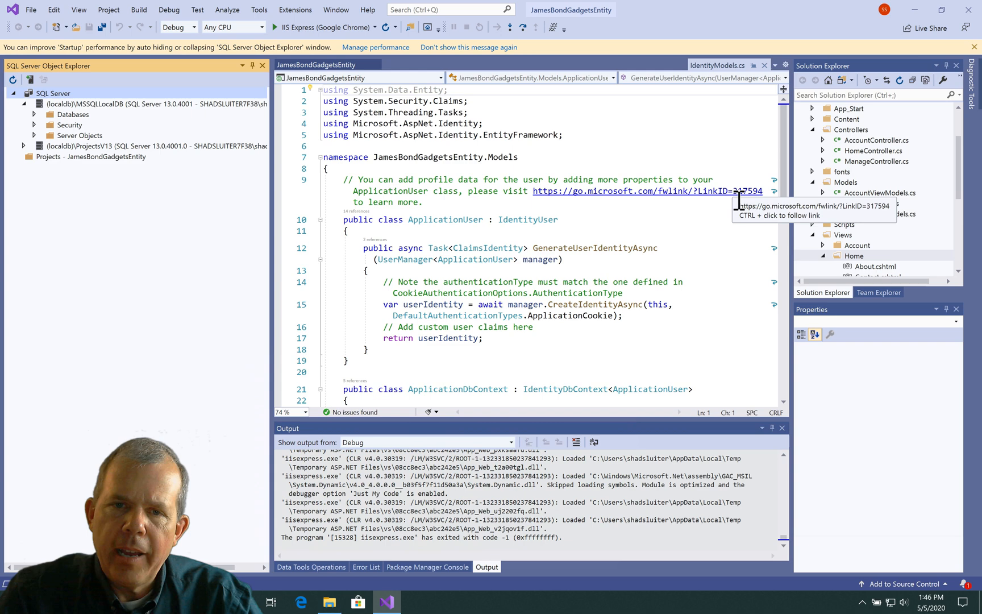
{"action": "left_click", "coordinate": [328, 602]}
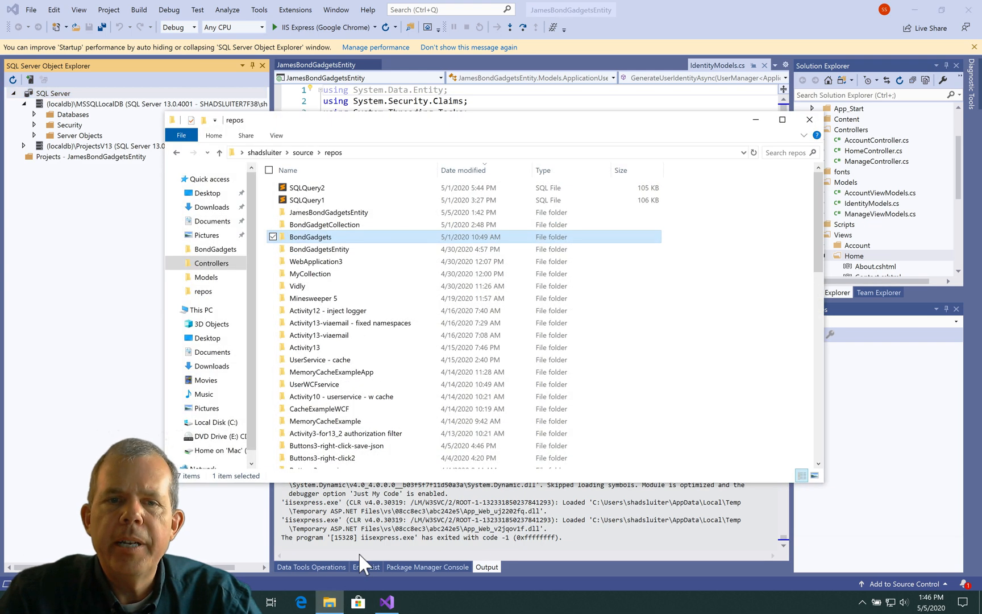
{"action": "mouse_move", "coordinate": [392, 129]}
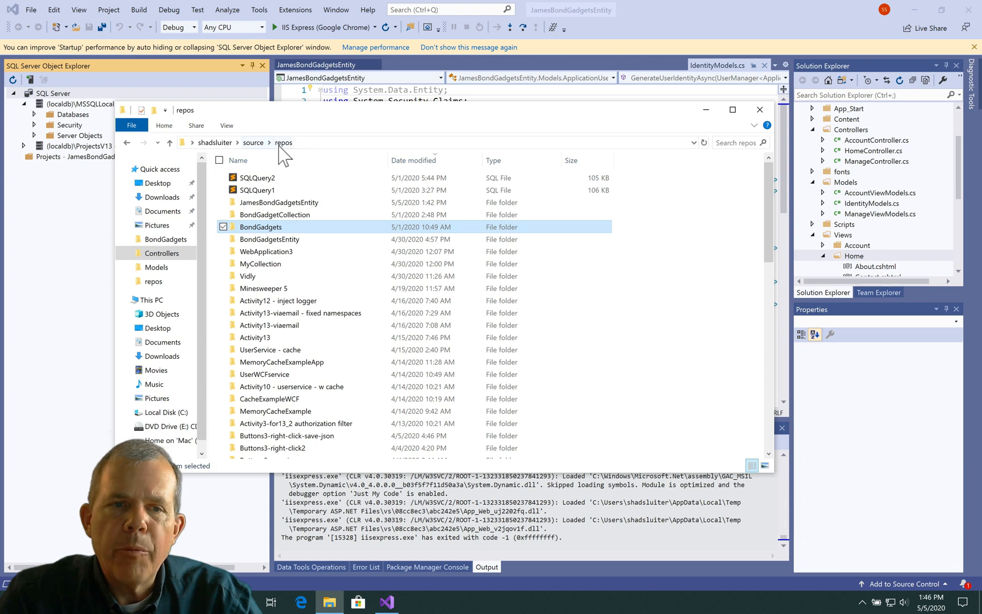
{"action": "mouse_move", "coordinate": [270, 235]}
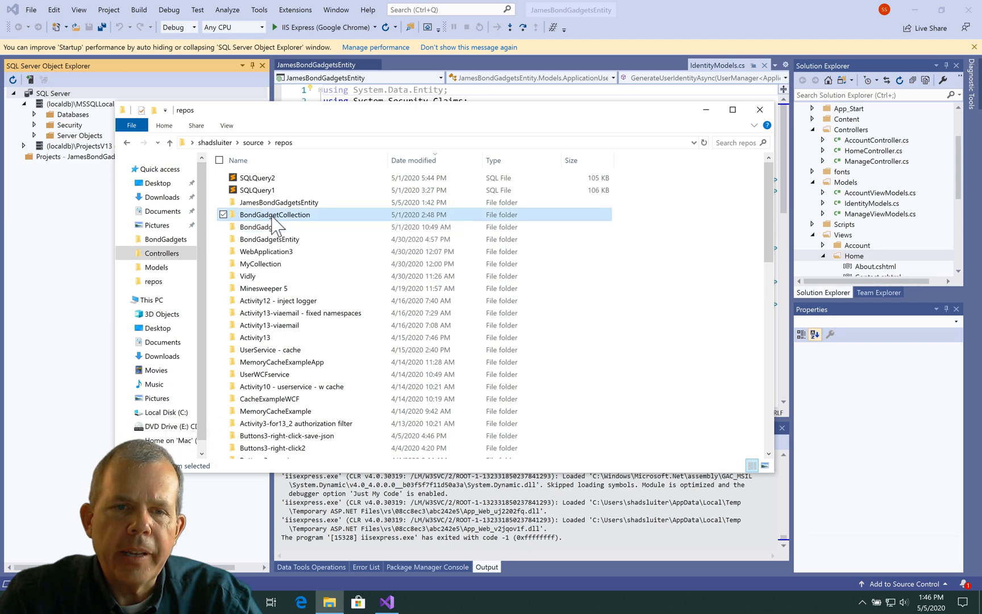
Copy GadgetsController.cs from BondGadgetCollection\Controllers and paste it into the project's Controllers folder.
{"action": "double_click", "coordinate": [275, 214]}
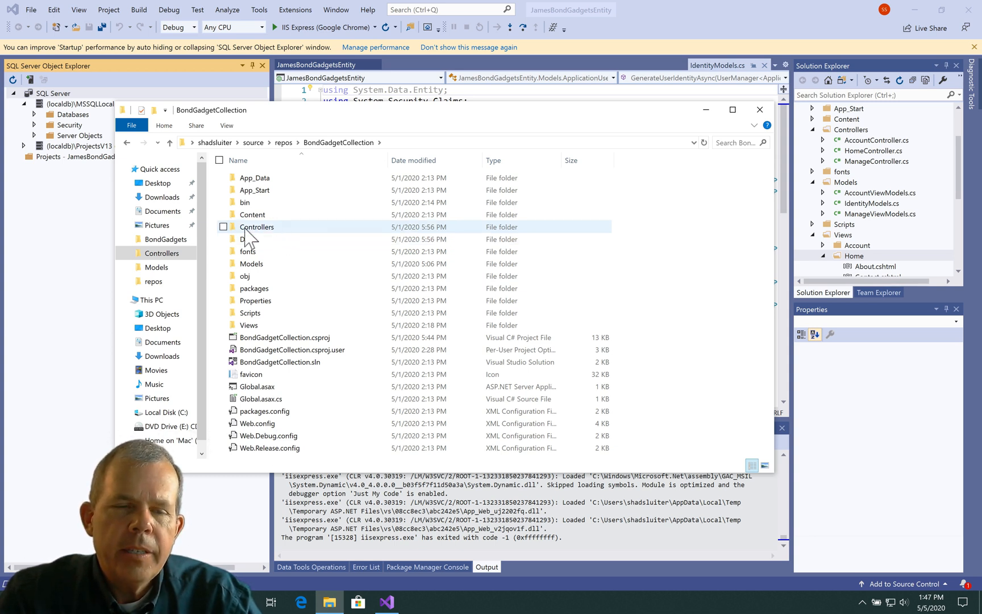
{"action": "double_click", "coordinate": [257, 226]}
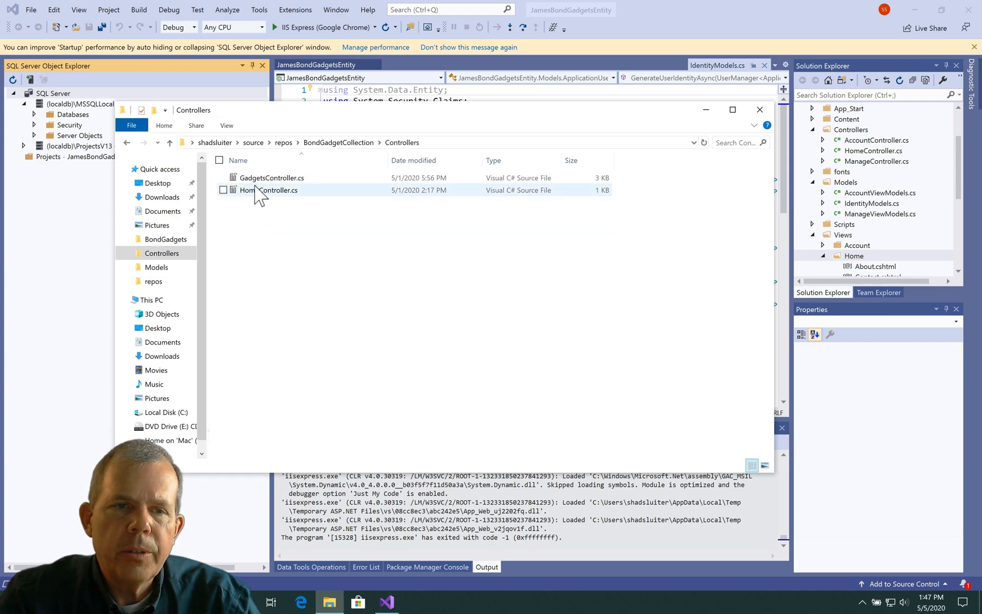
{"action": "left_click", "coordinate": [272, 177]}
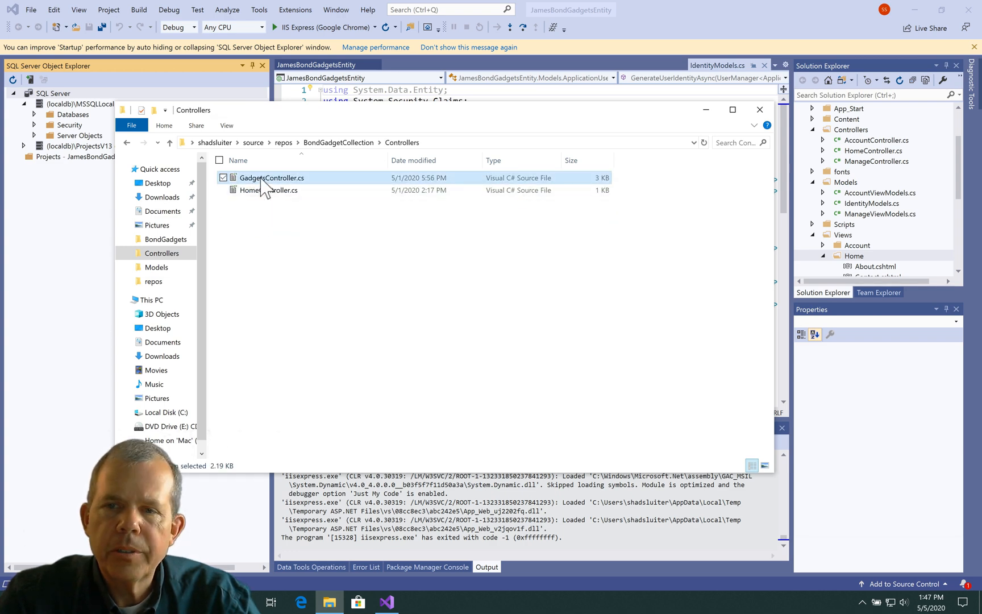
{"action": "right_click", "coordinate": [272, 178]}
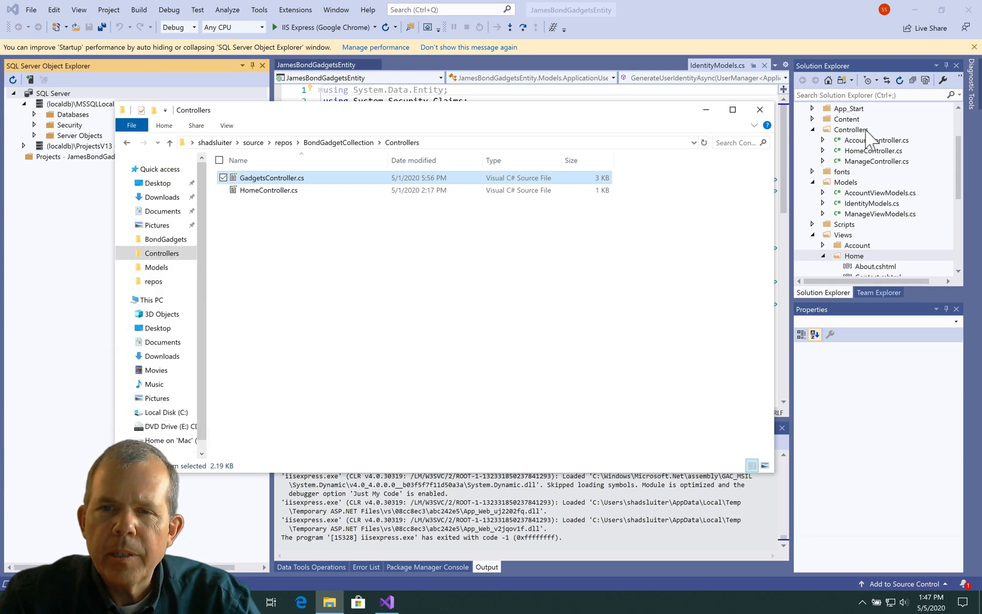
{"action": "right_click", "coordinate": [850, 129]}
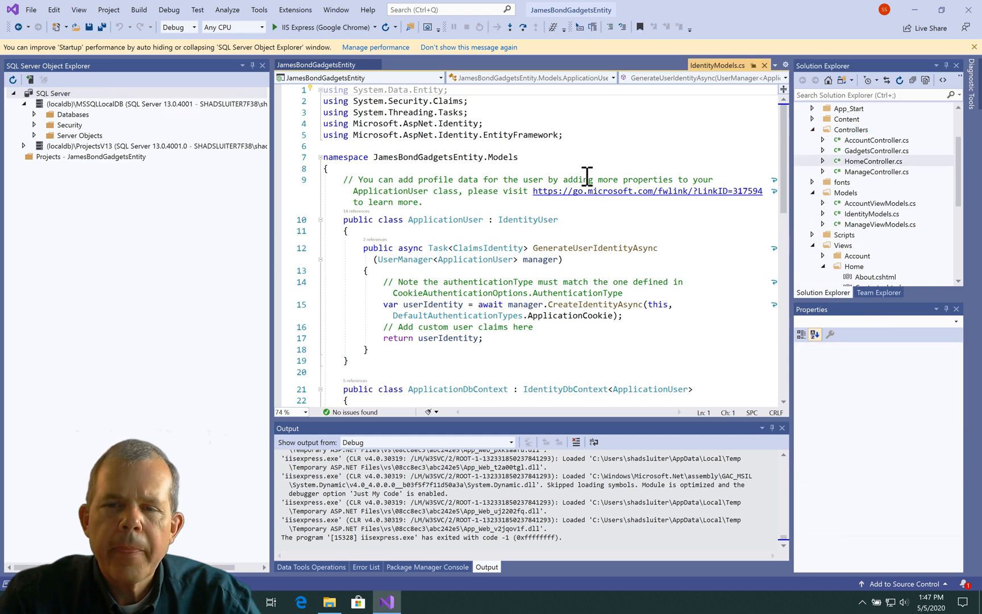
{"action": "mouse_move", "coordinate": [863, 161]}
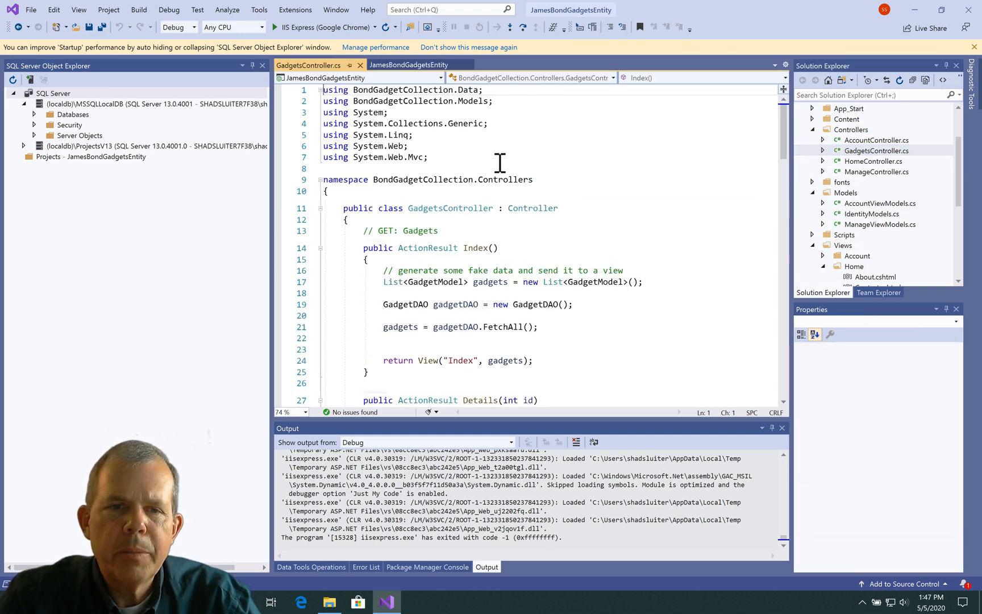
Replace BondGadgetCollection with JamesBondGadgetsEntity in GadgetsController's namespace.
{"action": "left_click", "coordinate": [398, 180]}
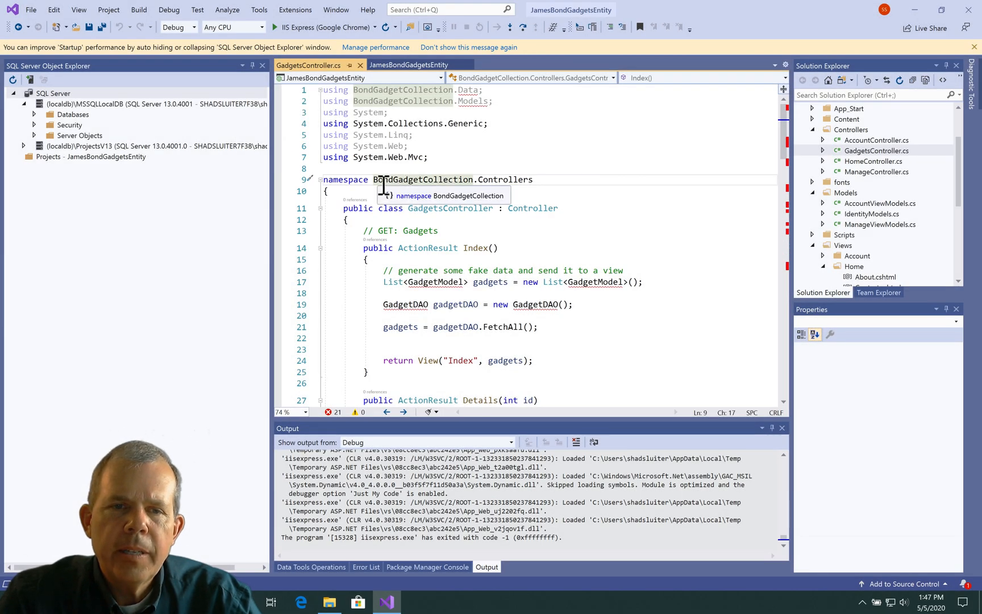
{"action": "double_click", "coordinate": [422, 179]}
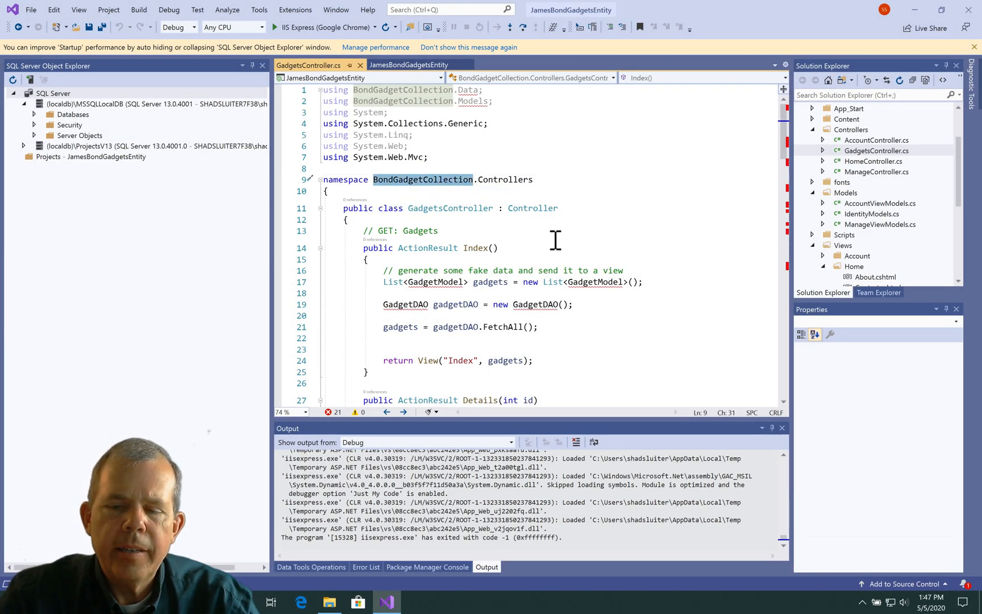
{"action": "type", "text": "Ja"}
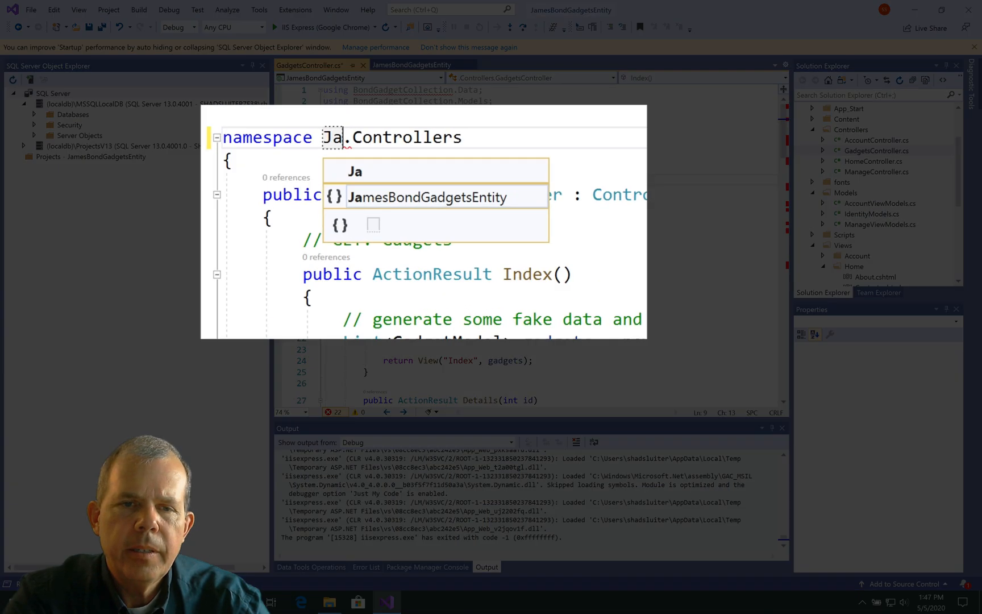
{"action": "mouse_move", "coordinate": [438, 198]}
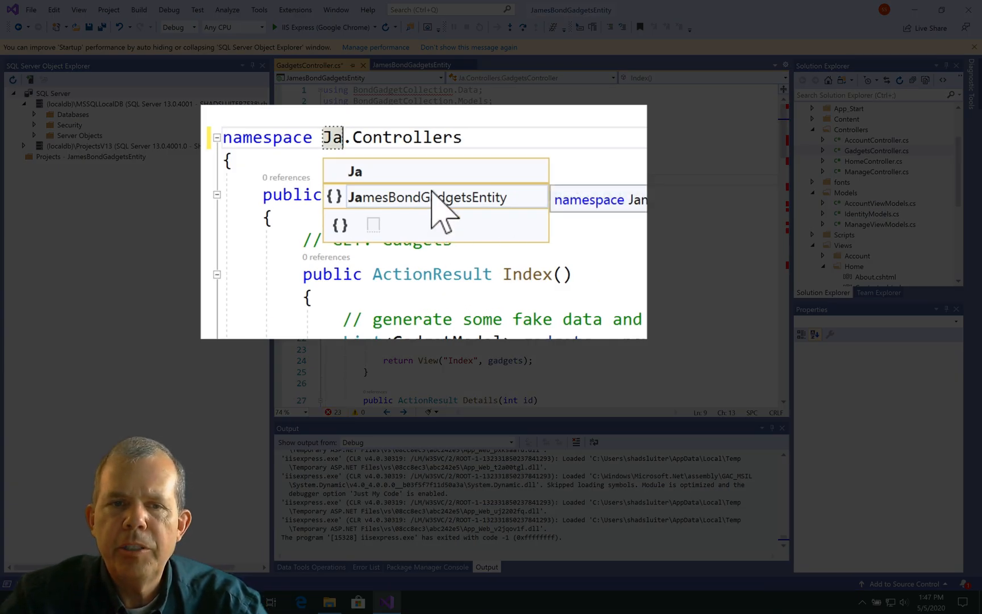
{"action": "left_click", "coordinate": [428, 196]}
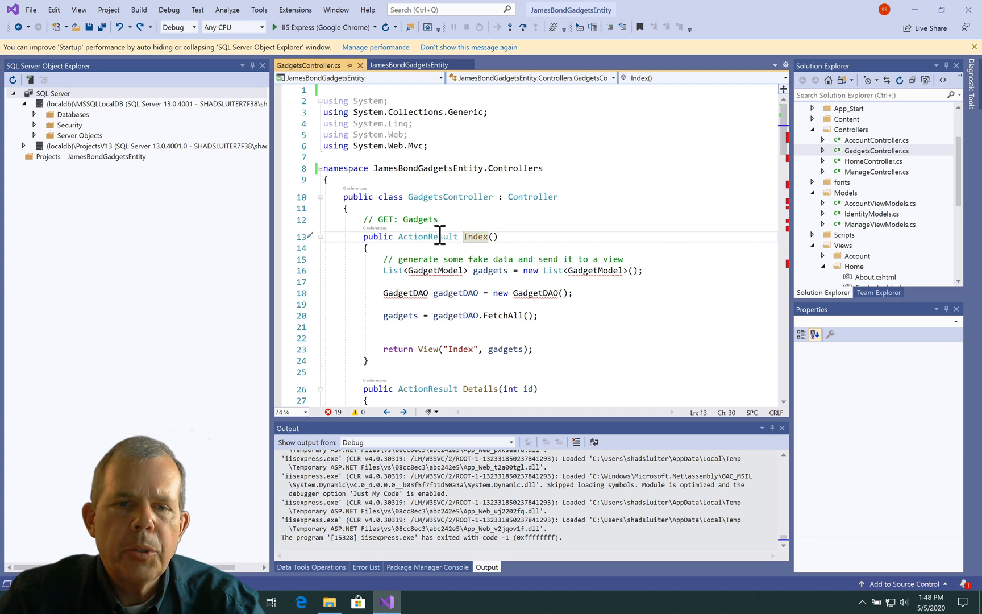
{"action": "mouse_move", "coordinate": [433, 270]}
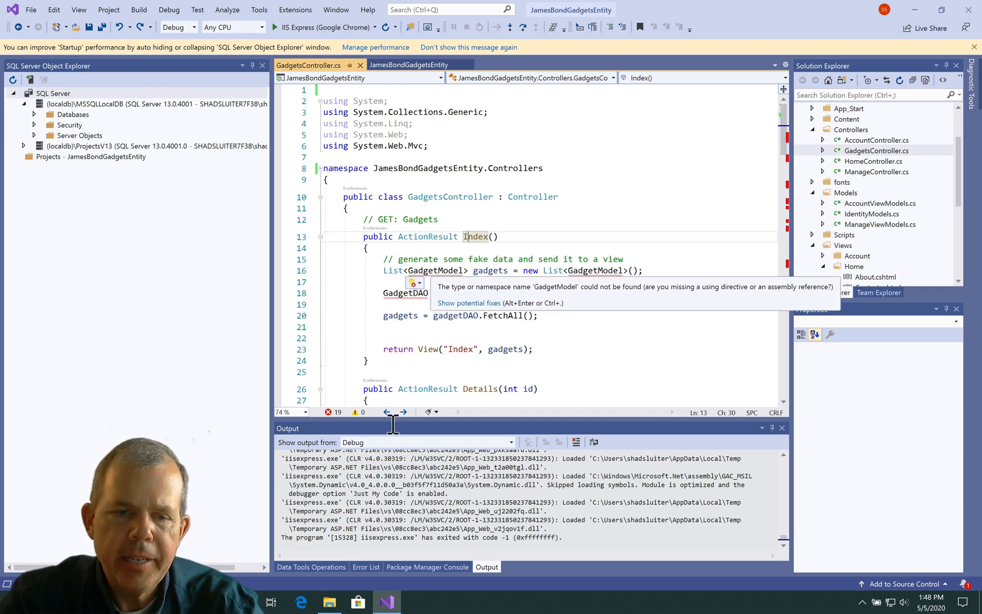
Open BondGadgetCollection's Models folder in File Explorer to bring over GadgetModel.cs.
{"action": "left_click", "coordinate": [327, 602]}
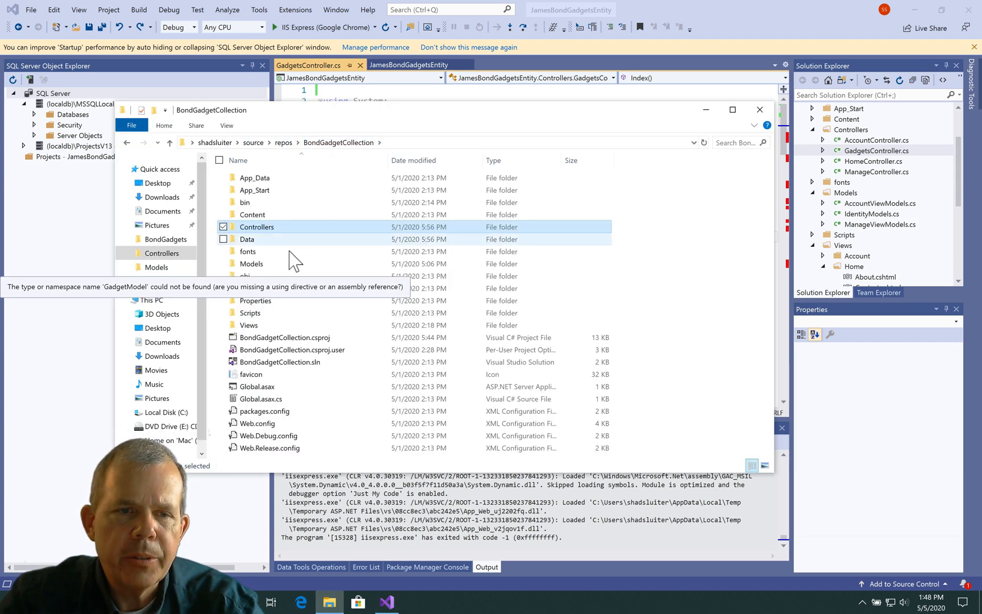
{"action": "double_click", "coordinate": [251, 264]}
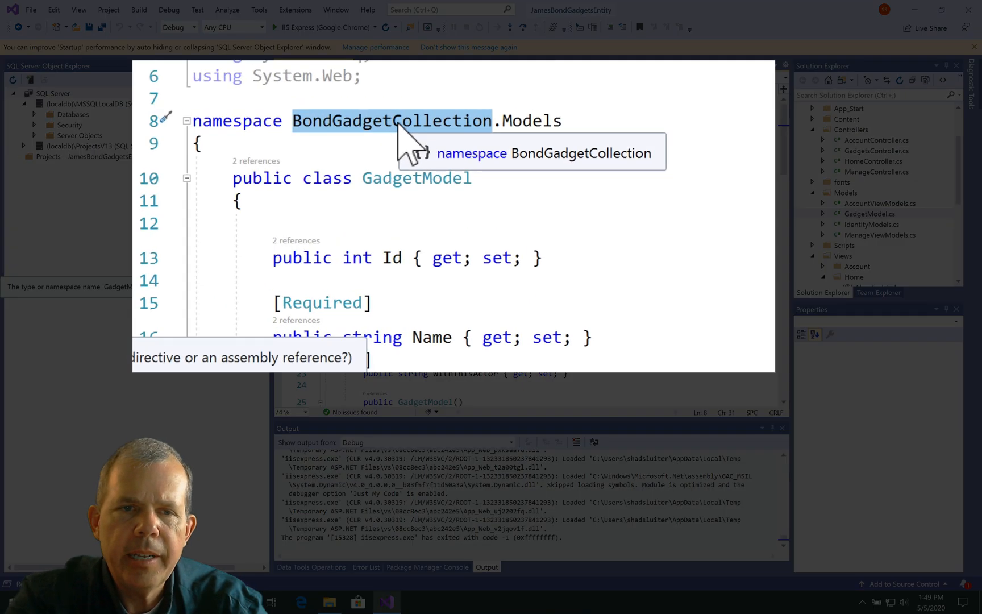
Switch GadgetModel.cs to the JamesBondGadgetsEntity.Models namespace and return to File Explorer.
{"action": "type", "text": "Jam.Models"}
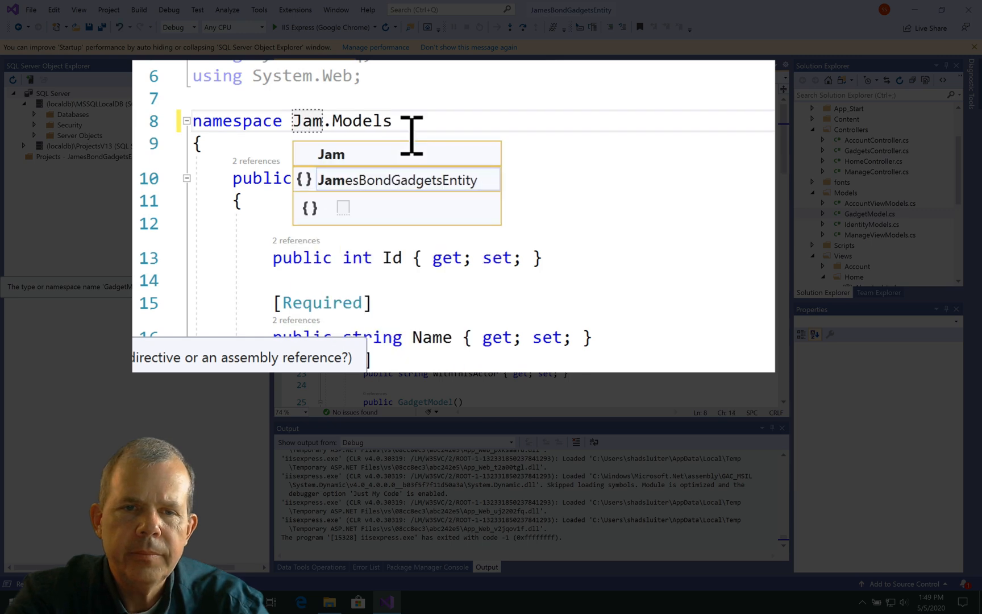
{"action": "left_click", "coordinate": [404, 179]}
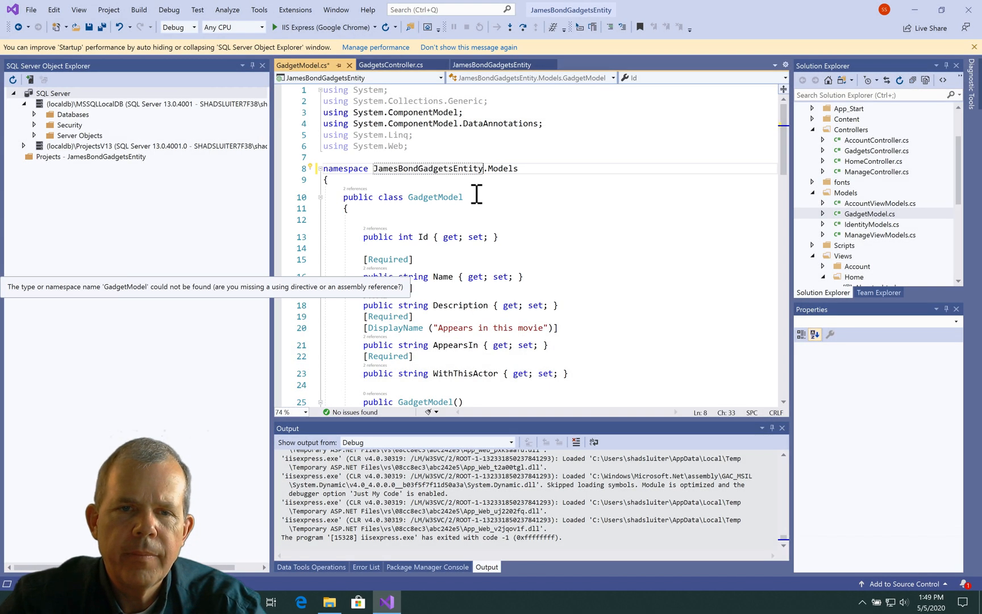
{"action": "double_click", "coordinate": [435, 196]}
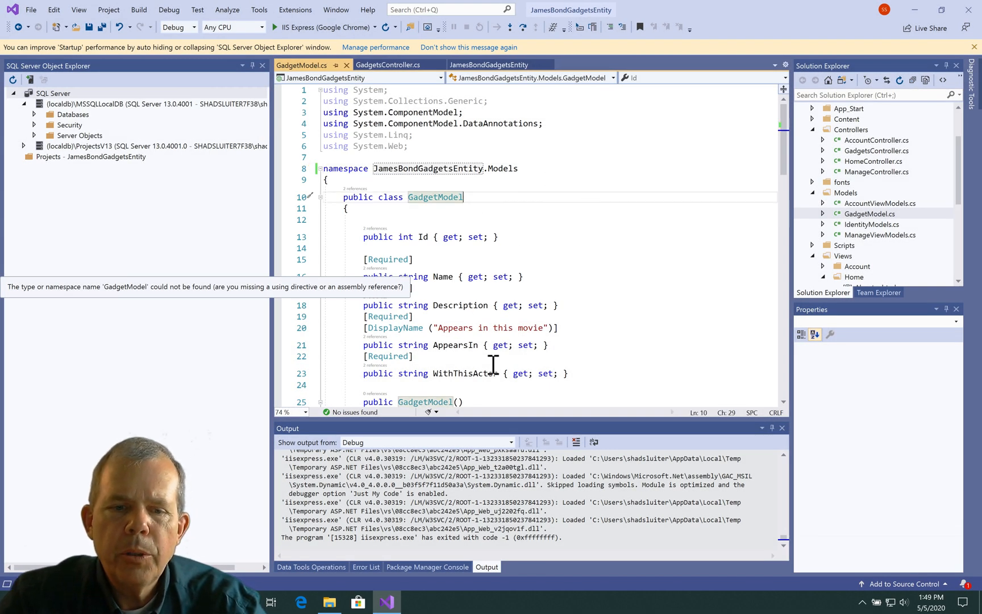
{"action": "left_click", "coordinate": [329, 601]}
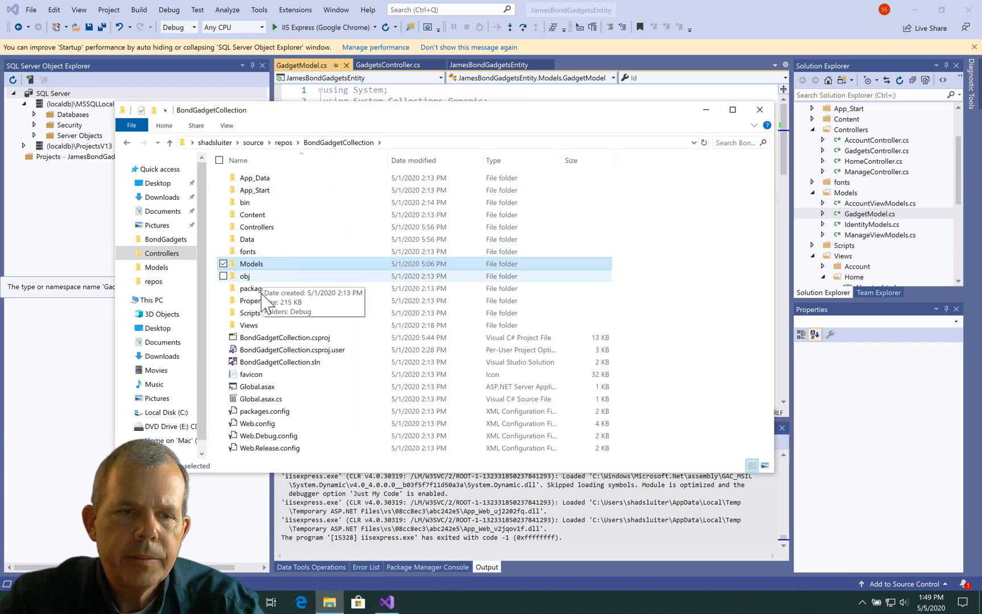
Open the old project's Views folder and copy its Gadgets folder into the new project's Views.
{"action": "double_click", "coordinate": [249, 324]}
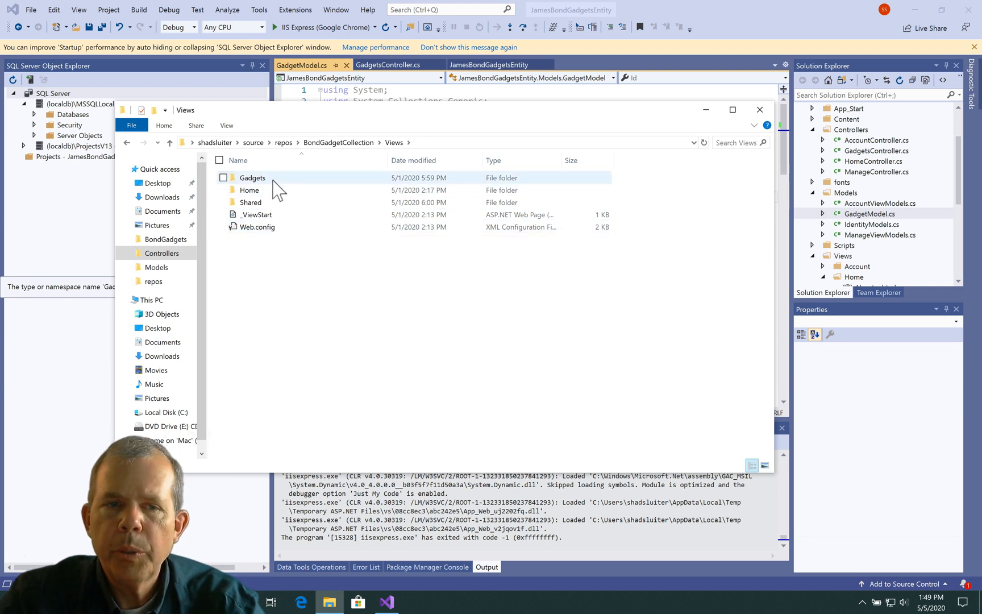
{"action": "mouse_move", "coordinate": [252, 177]}
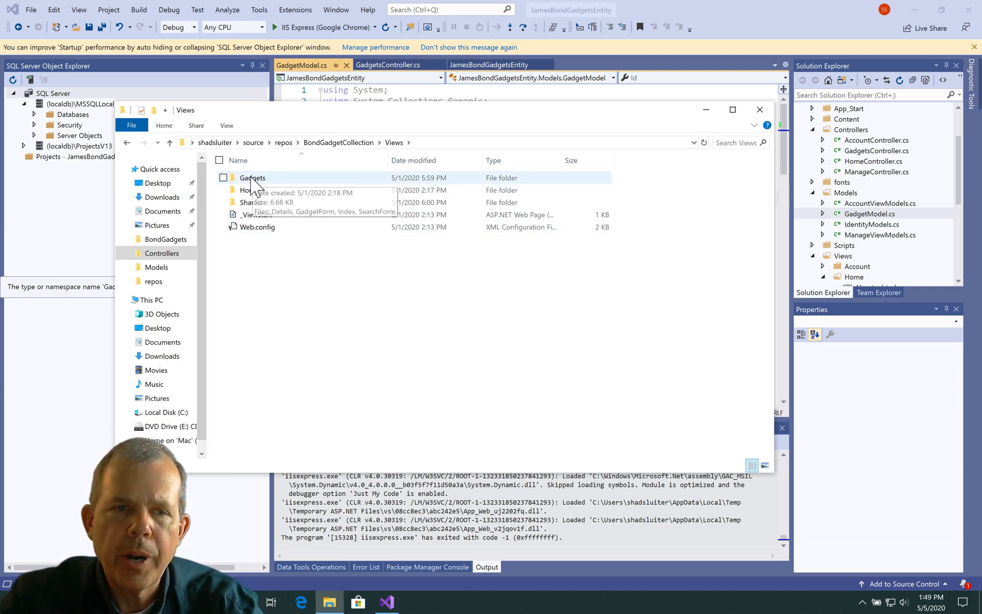
{"action": "left_click", "coordinate": [253, 178]}
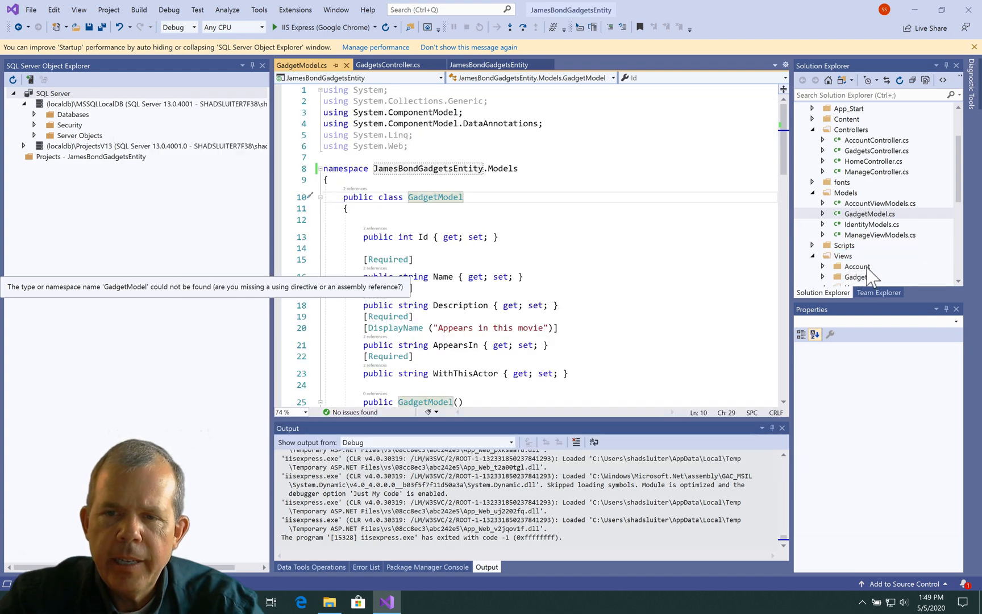
{"action": "left_click", "coordinate": [857, 276]}
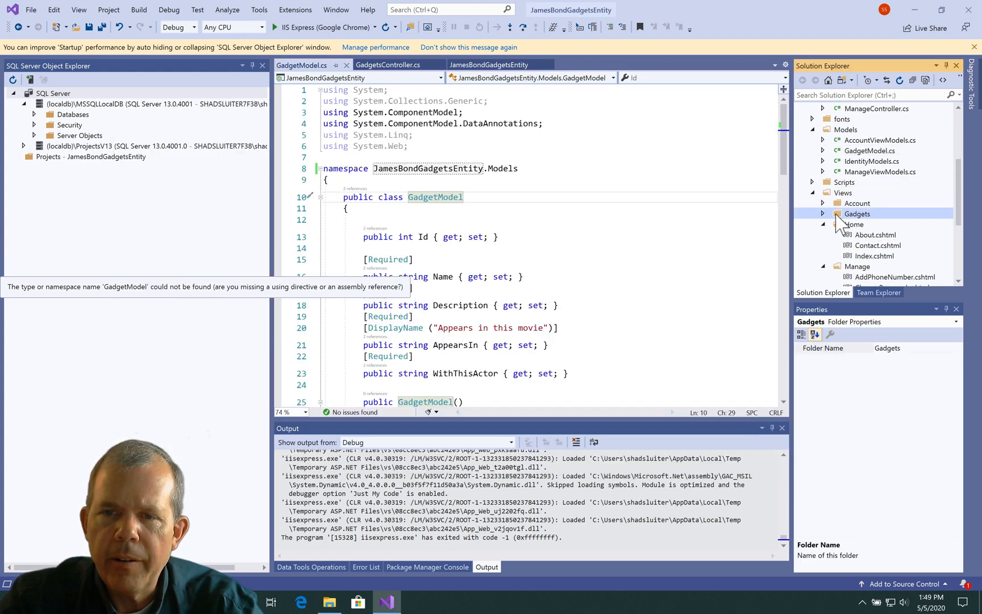
{"action": "left_click", "coordinate": [839, 214]}
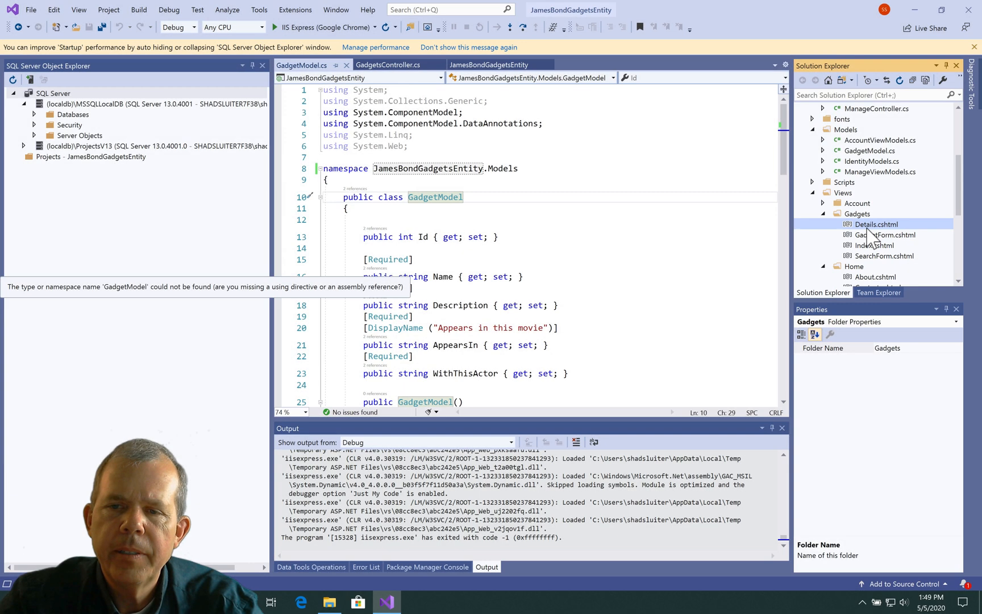
{"action": "double_click", "coordinate": [875, 224]}
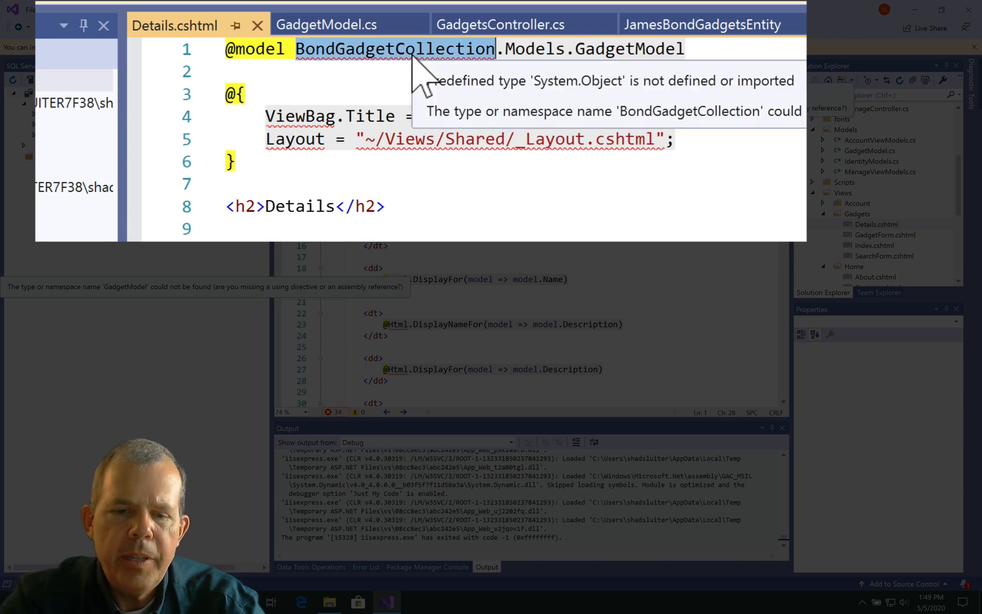
{"action": "type", "text": "James"}
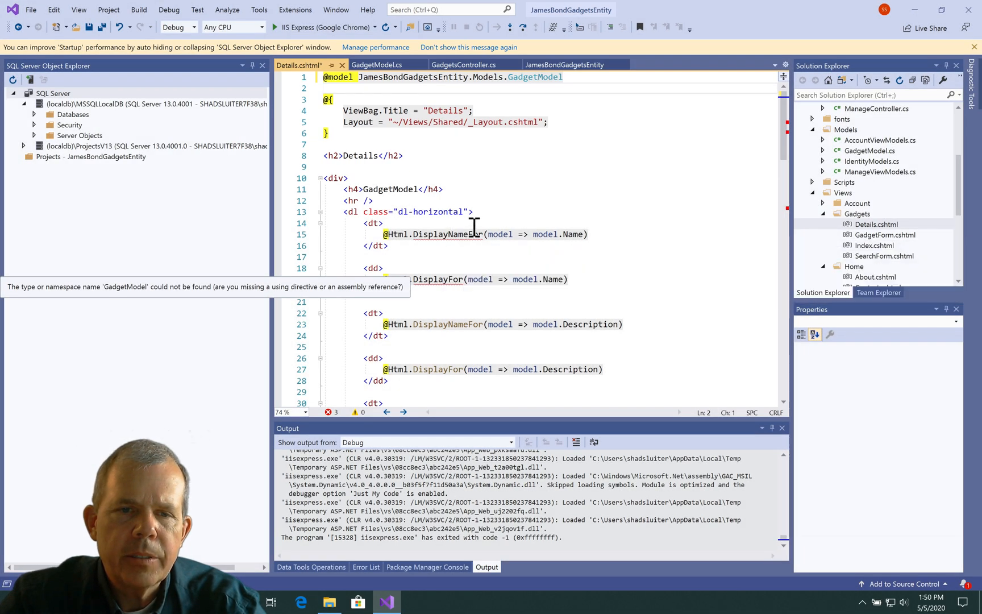
{"action": "left_click", "coordinate": [374, 200]}
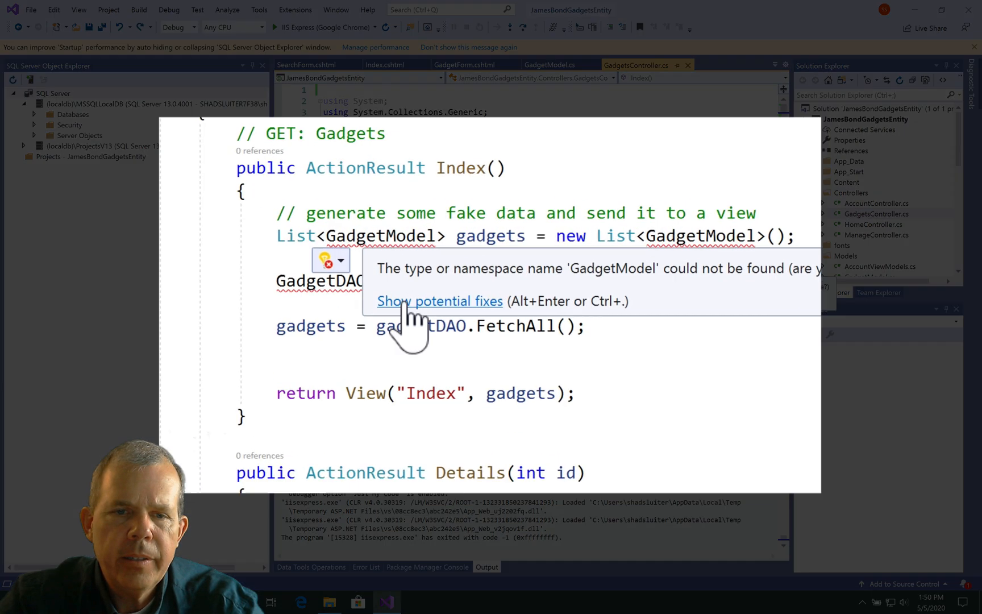
Apply the 'using JamesBondGadgetsEntity.Models;' quick fix in GadgetsController so GadgetModel resolves.
{"action": "left_click", "coordinate": [439, 301]}
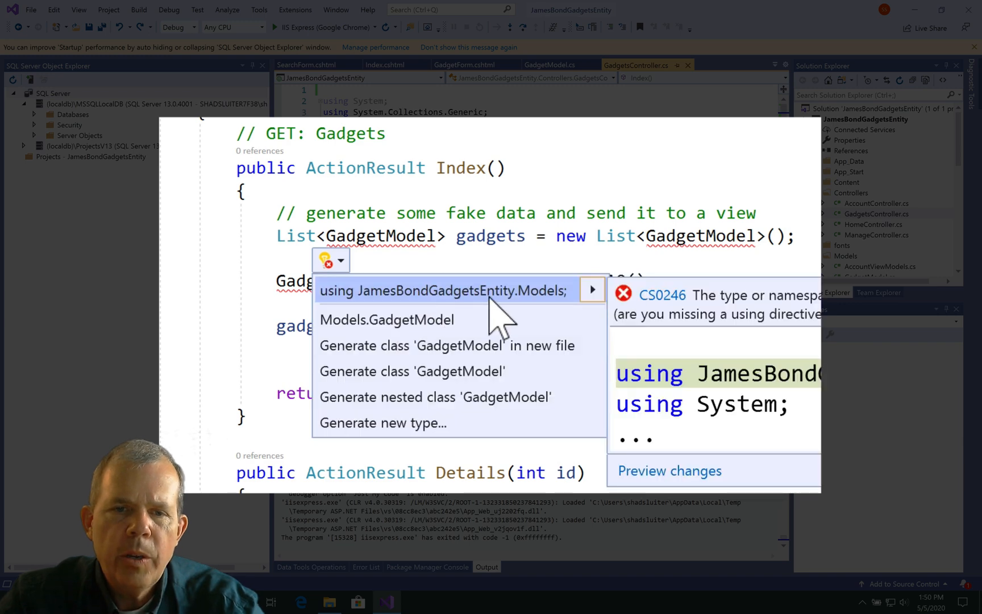
{"action": "left_click", "coordinate": [442, 290]}
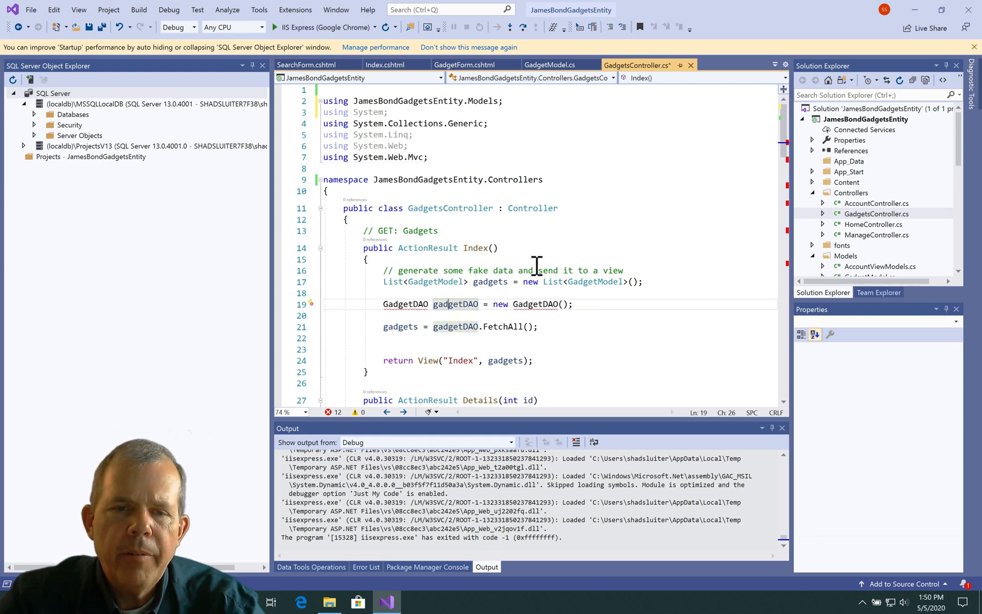
{"action": "scroll", "scroll_direction": "down", "scroll_amount": 3}
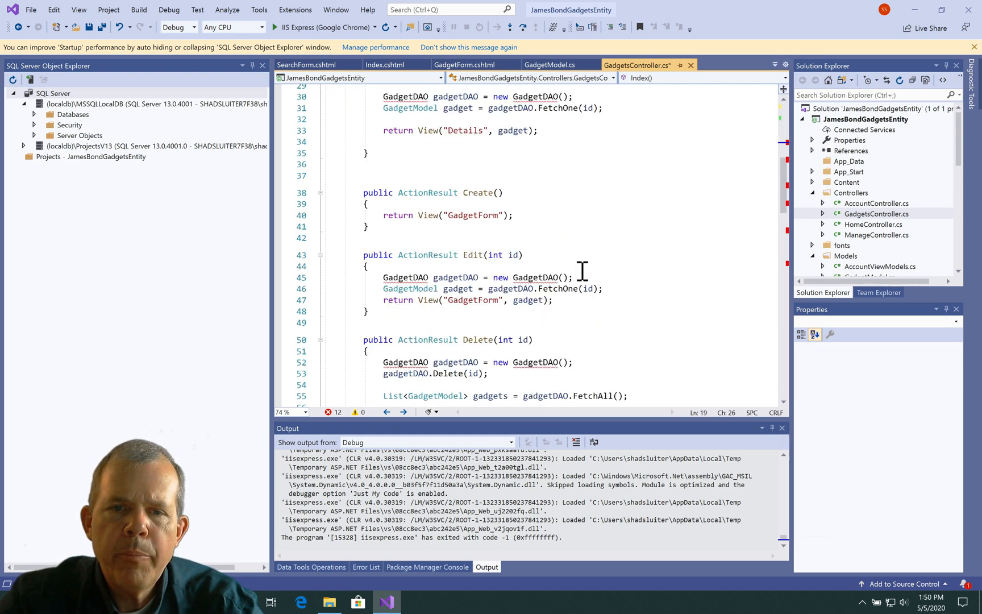
{"action": "scroll", "scroll_direction": "up", "scroll_amount": 3}
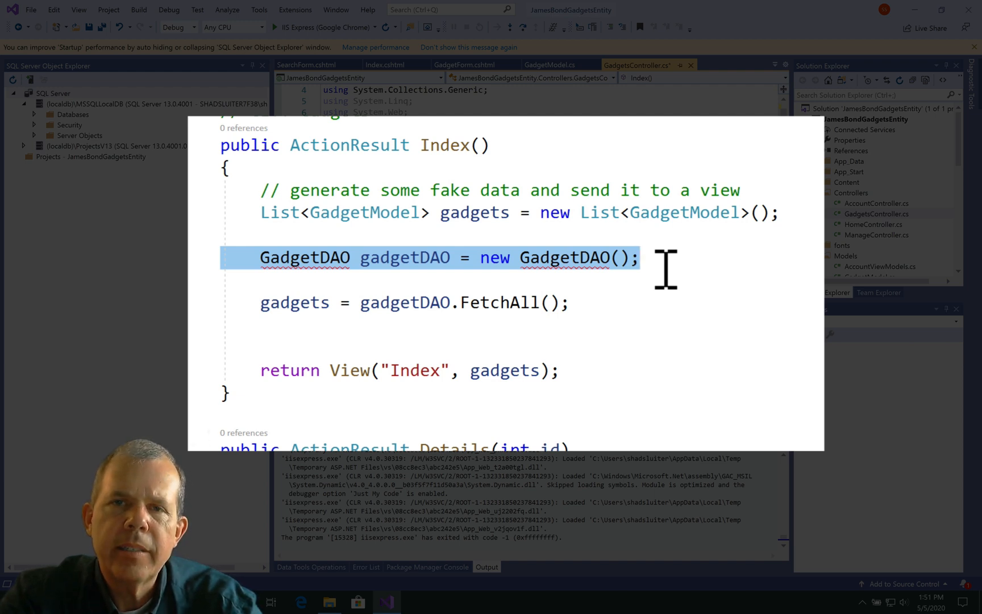
{"action": "mouse_move", "coordinate": [618, 263]}
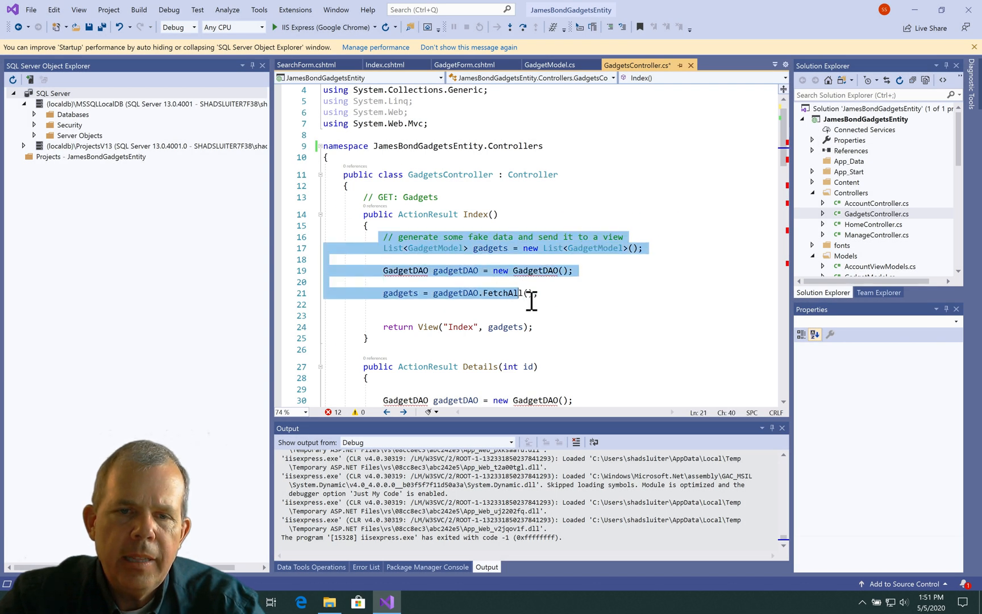
Delete the fake-data and GadgetDAO calls from the controller's action methods.
{"action": "key", "text": "Delete"}
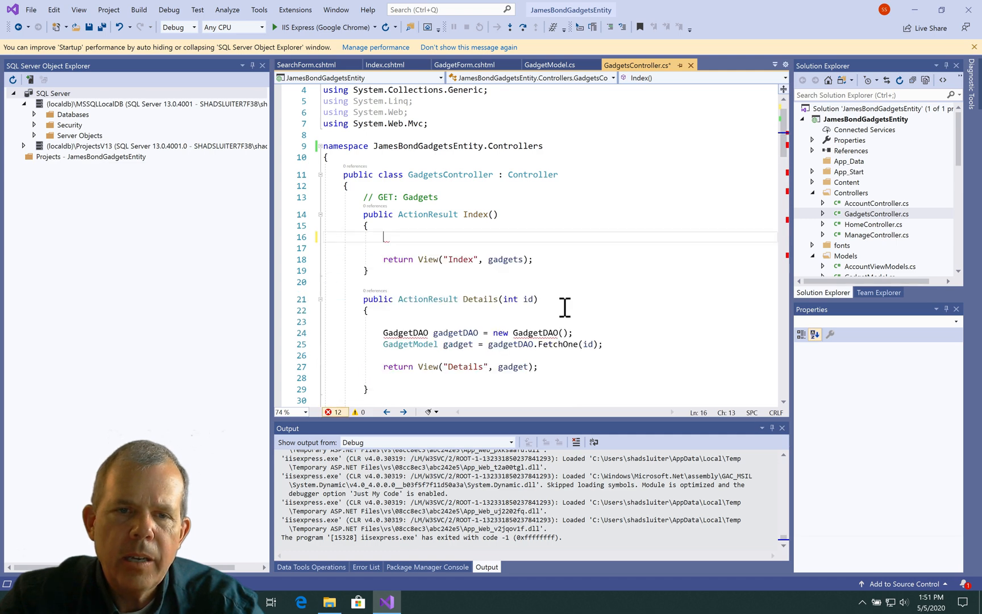
{"action": "scroll", "scroll_direction": "down", "scroll_amount": 3}
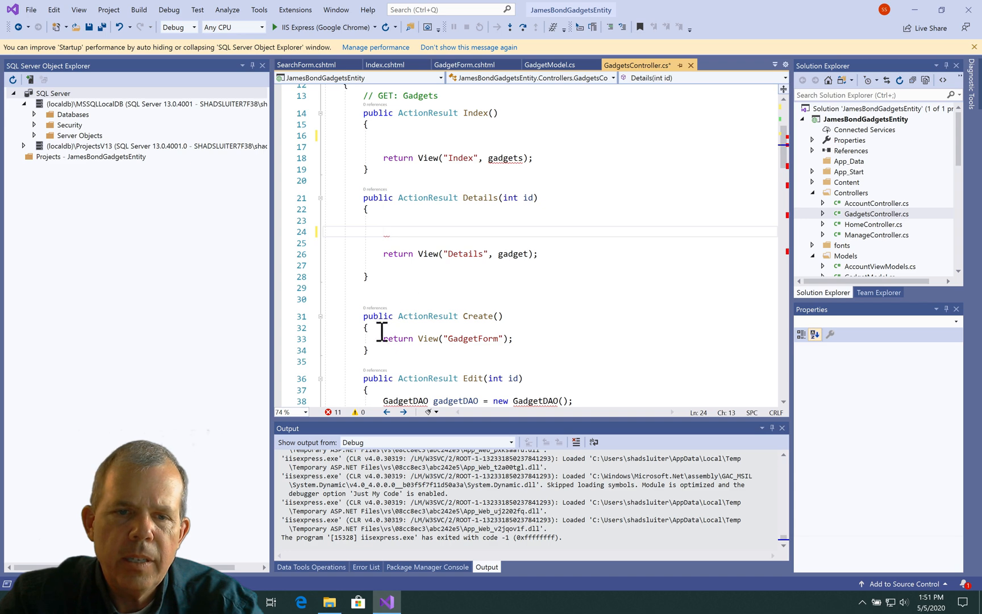
{"action": "scroll", "scroll_direction": "down", "scroll_amount": 3}
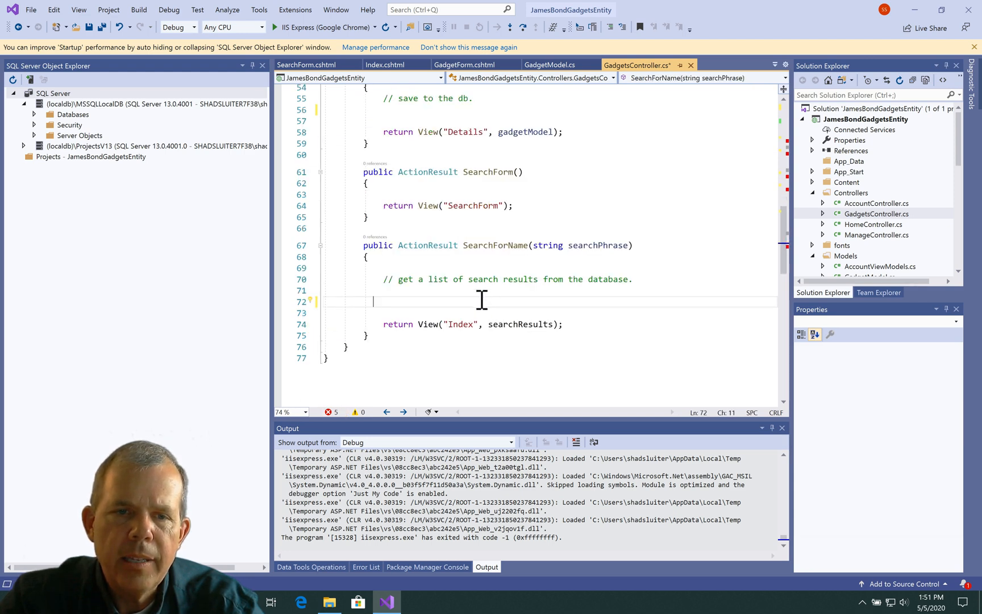
{"action": "scroll", "scroll_direction": "up", "scroll_amount": 3}
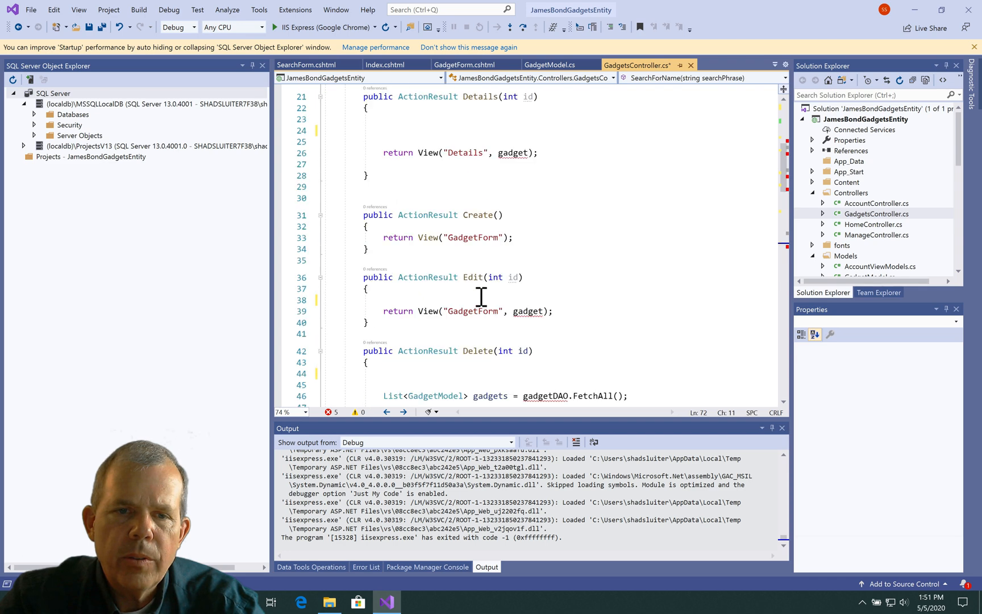
{"action": "scroll", "scroll_direction": "up", "scroll_amount": 3}
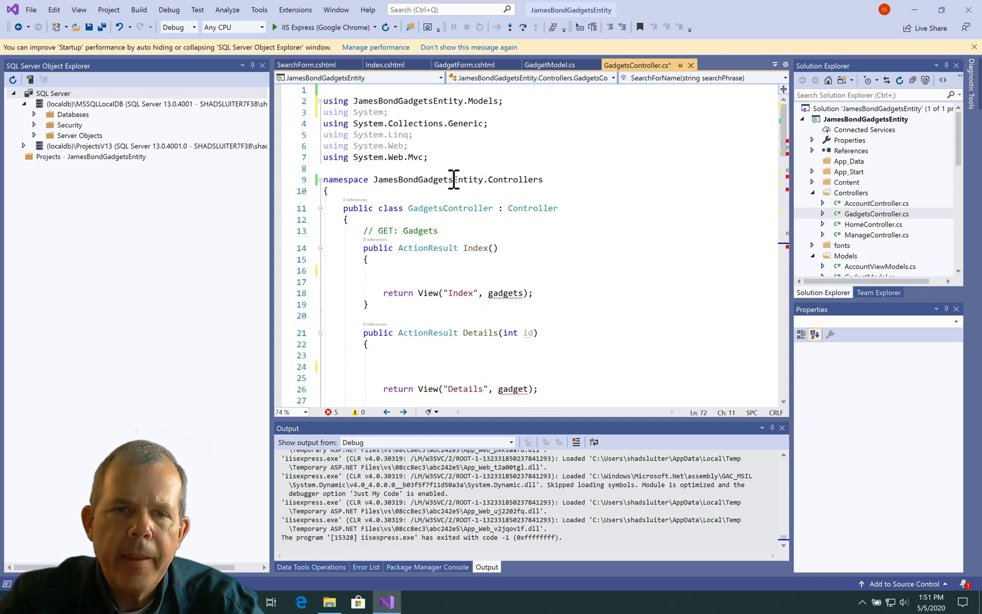